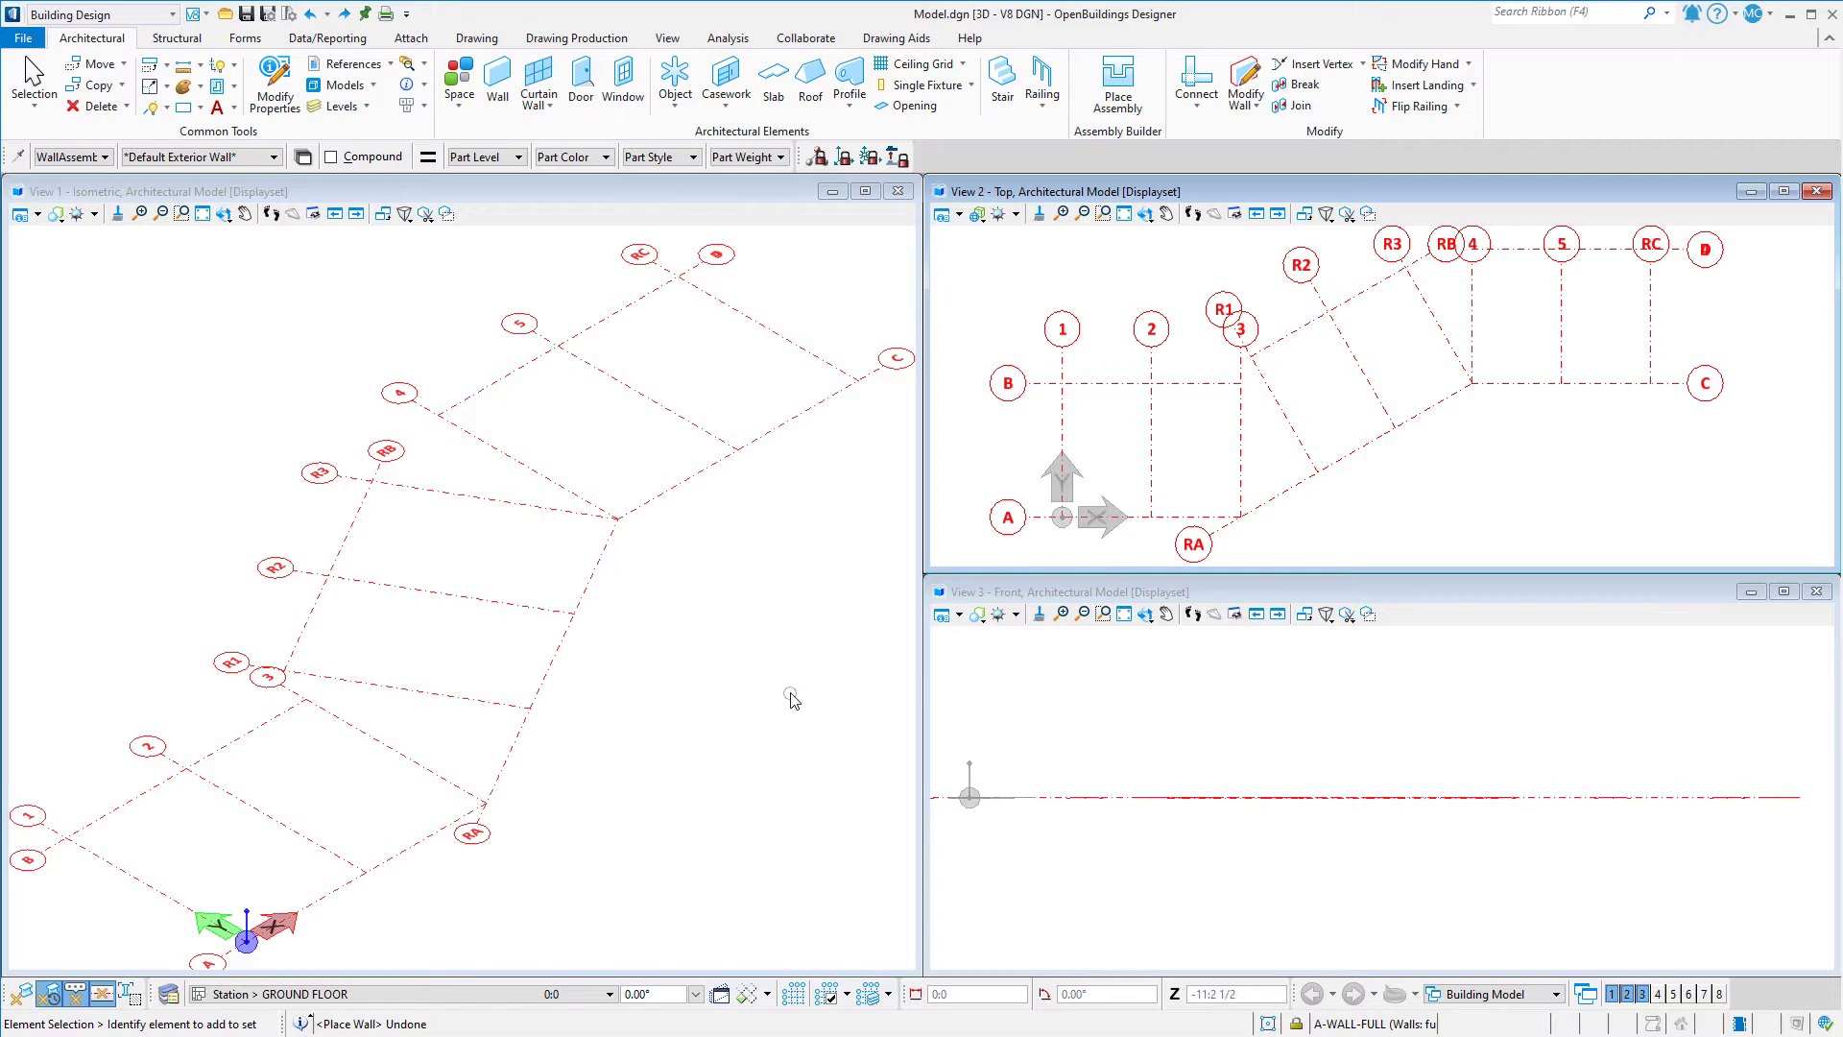
Draw the zigzag exterior wall from grid line RA to RB, then undo it
{"action": "left_click", "coordinate": [497, 80]}
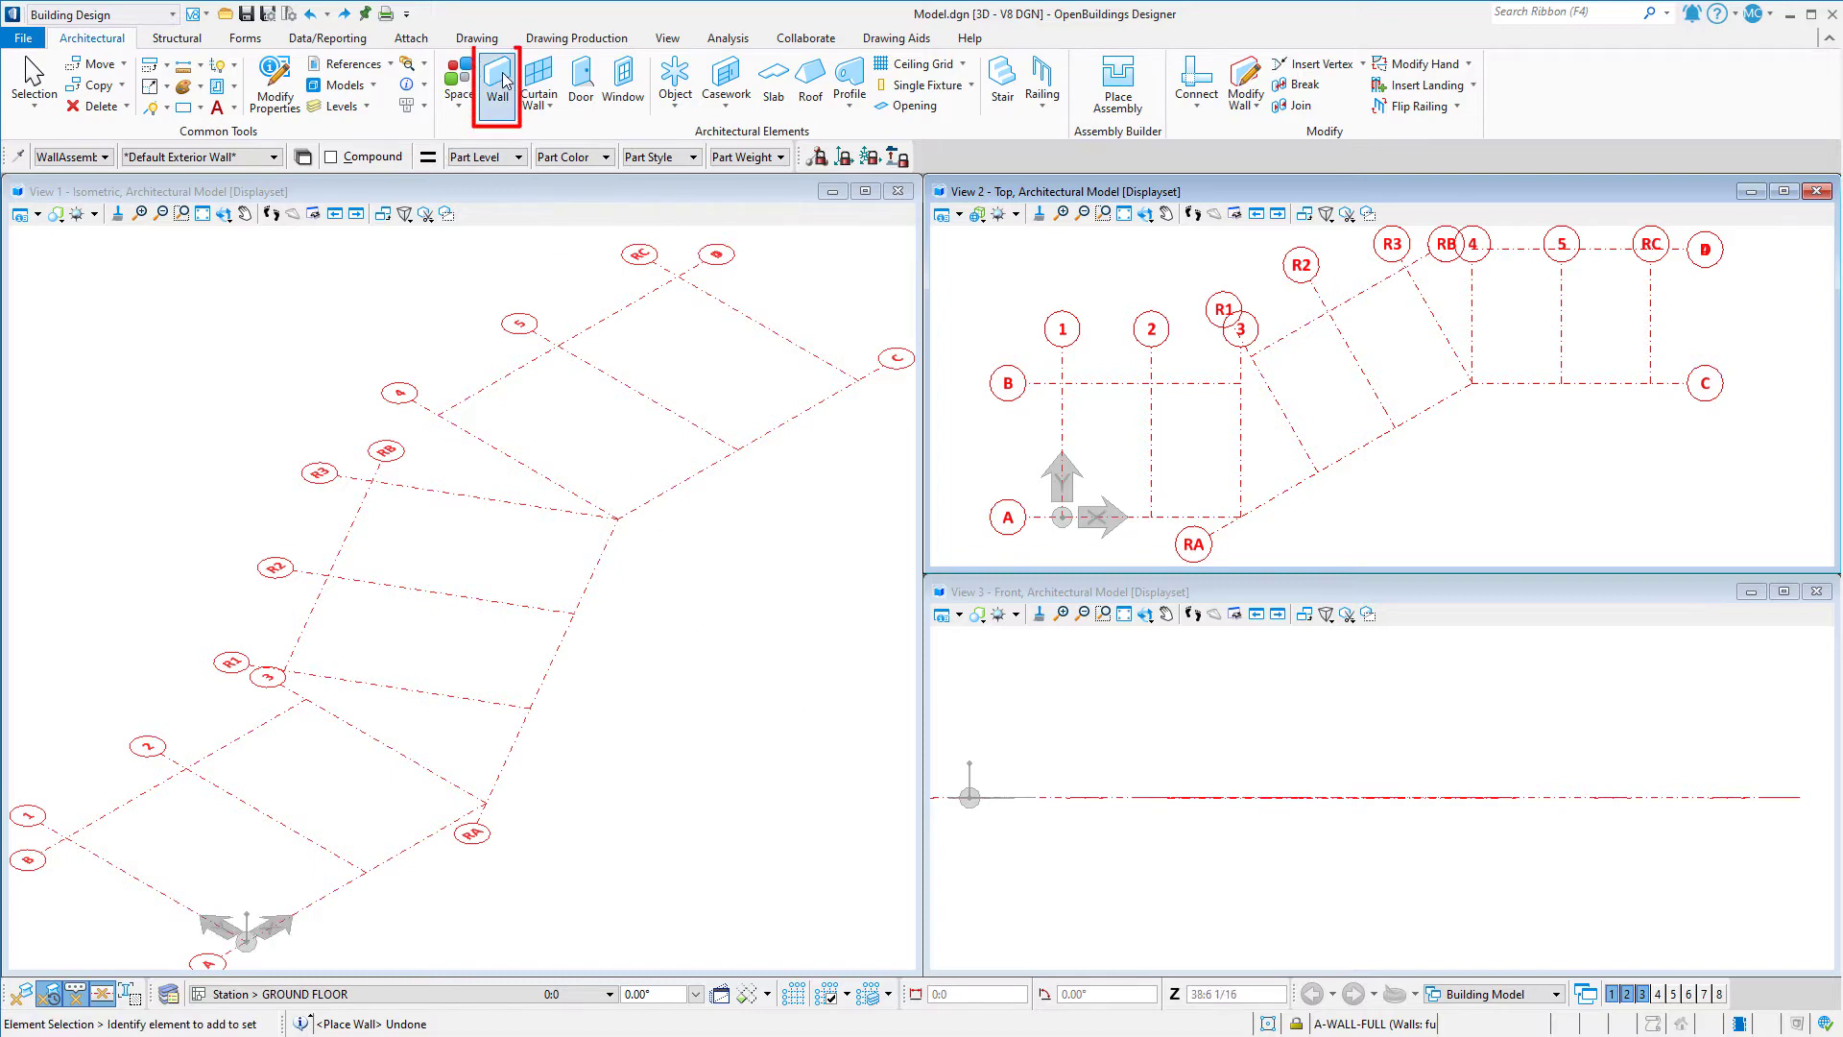
{"action": "left_click", "coordinate": [496, 82]}
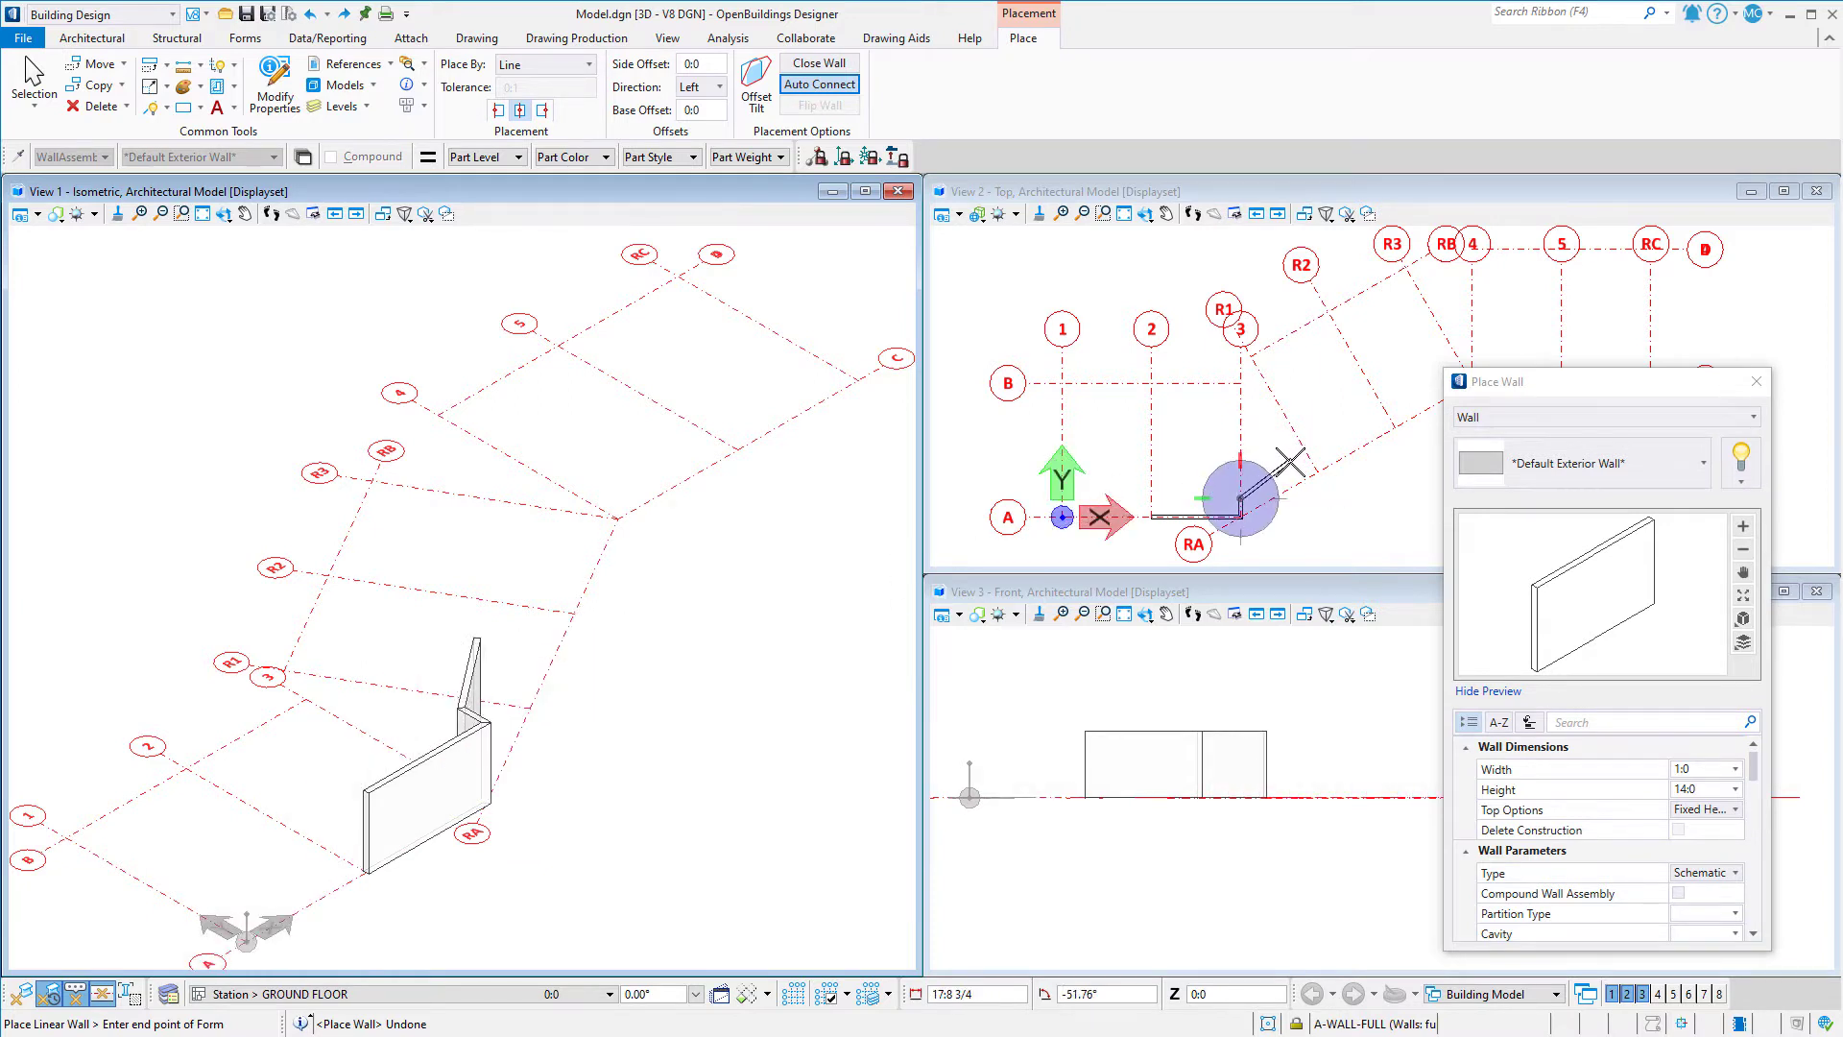
{"action": "mouse_move", "coordinate": [1281, 465]}
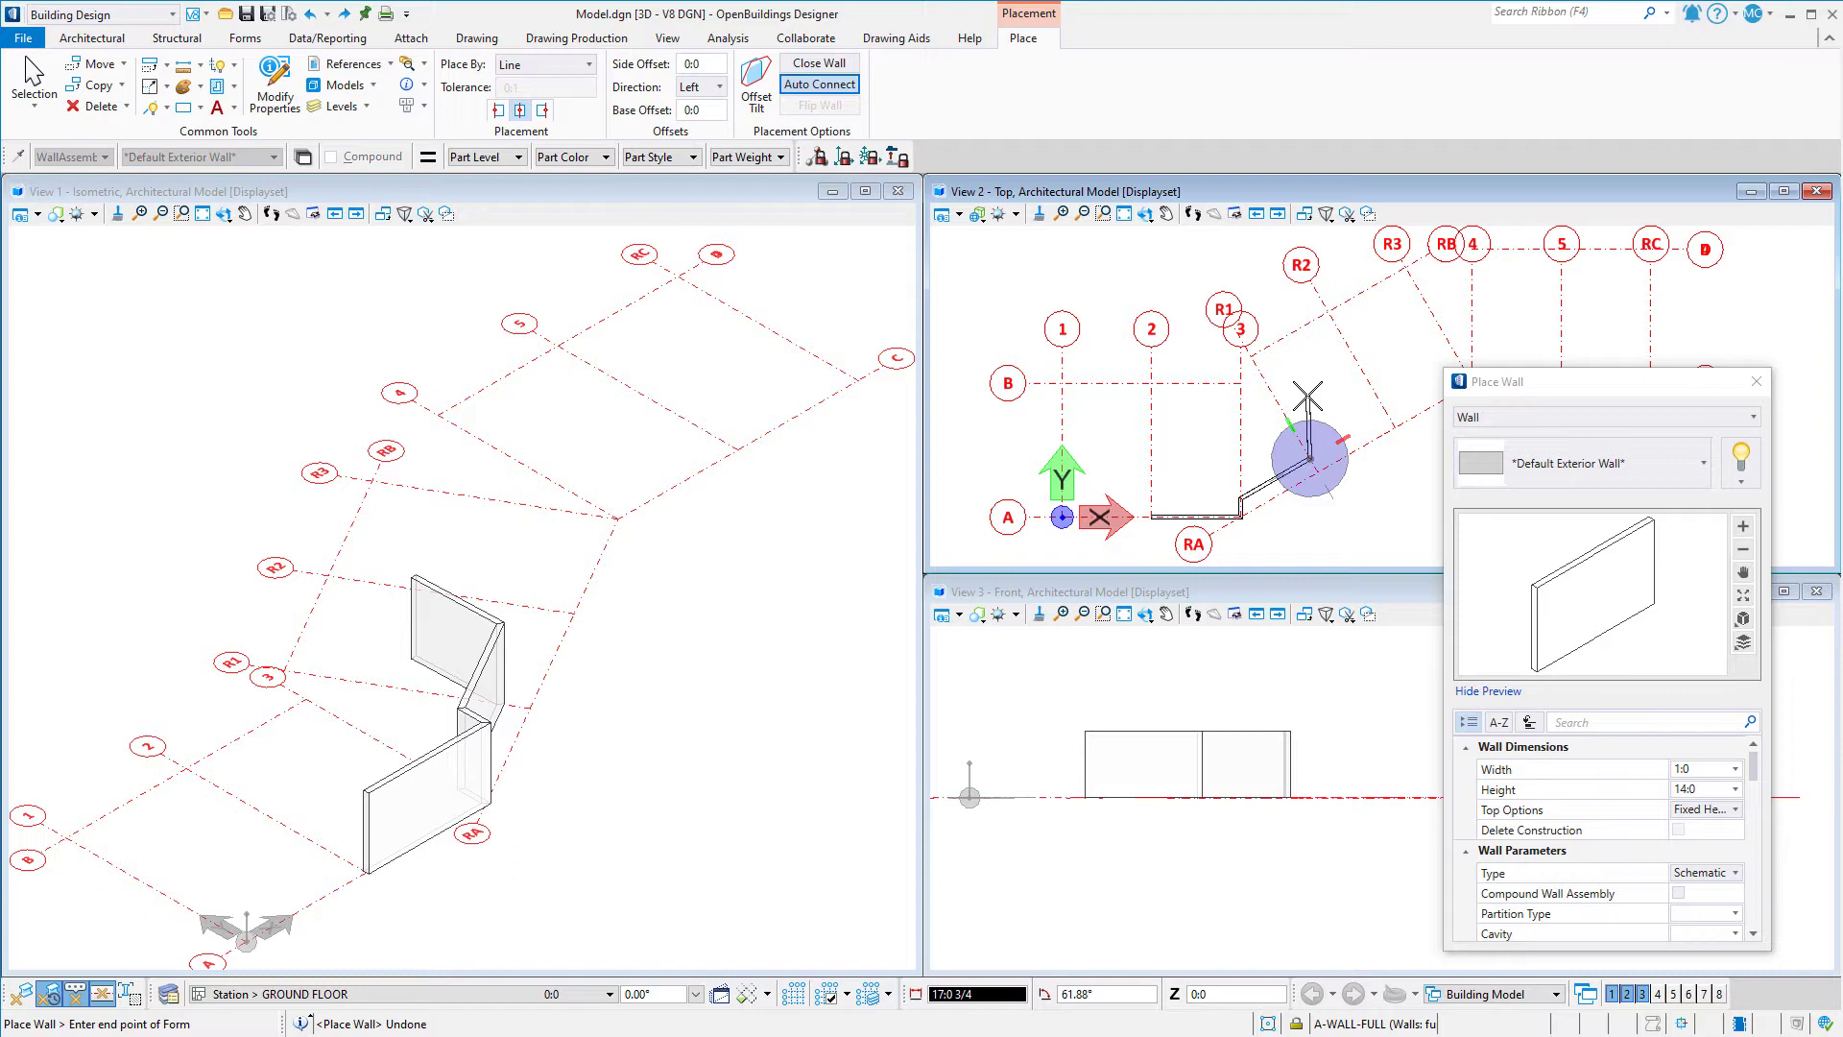
{"action": "key", "text": "t"}
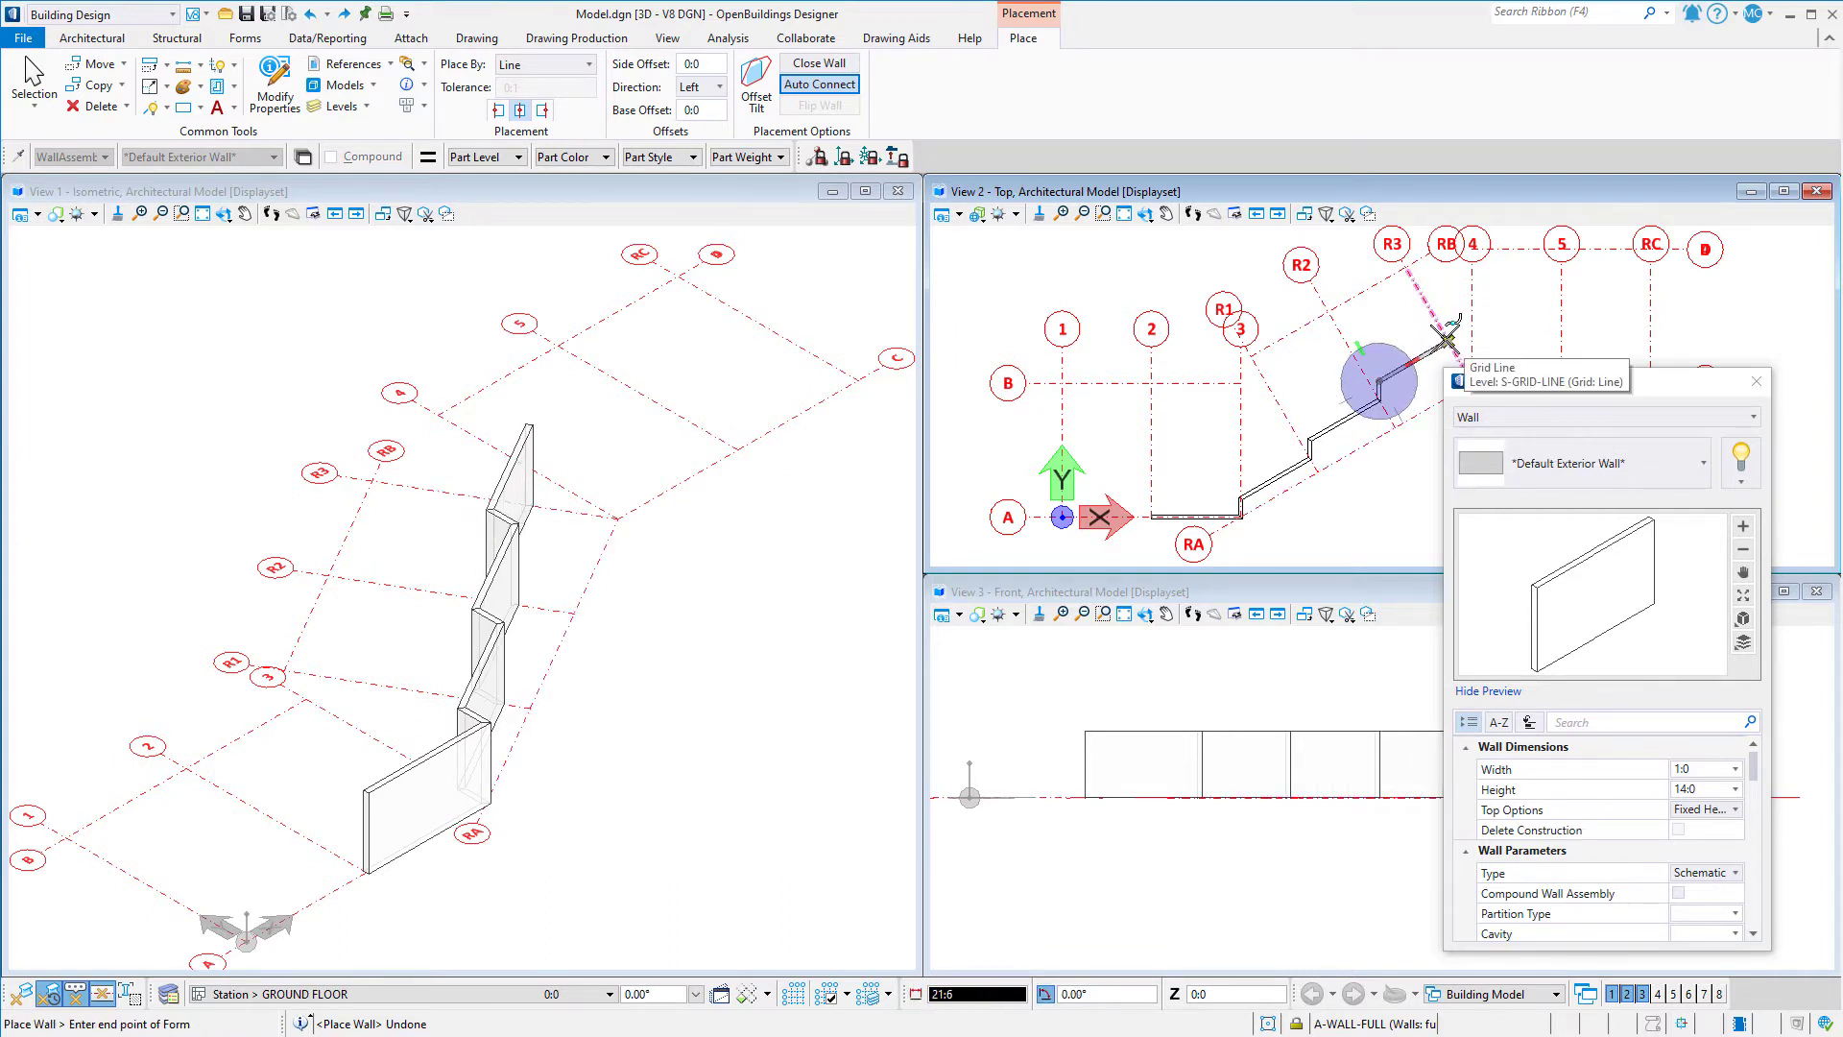
{"action": "left_click", "coordinate": [1387, 333]}
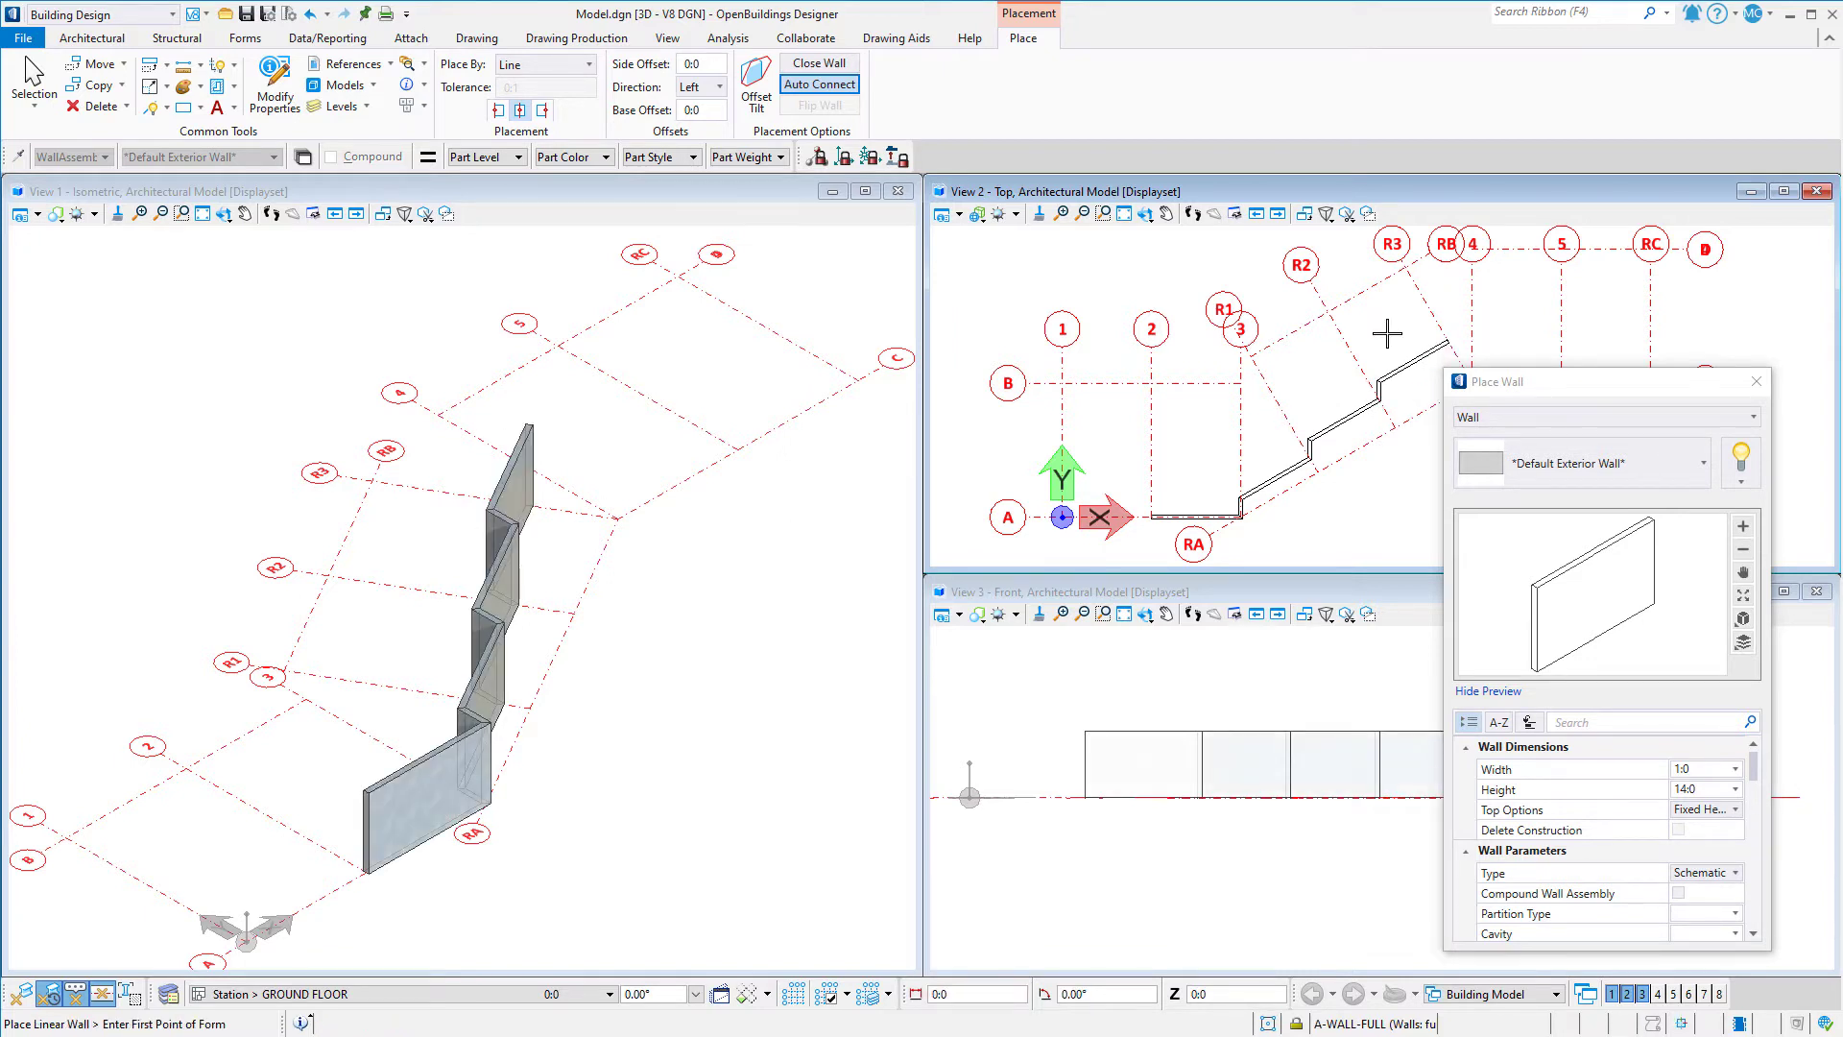
{"action": "key", "text": "ctrl+z"}
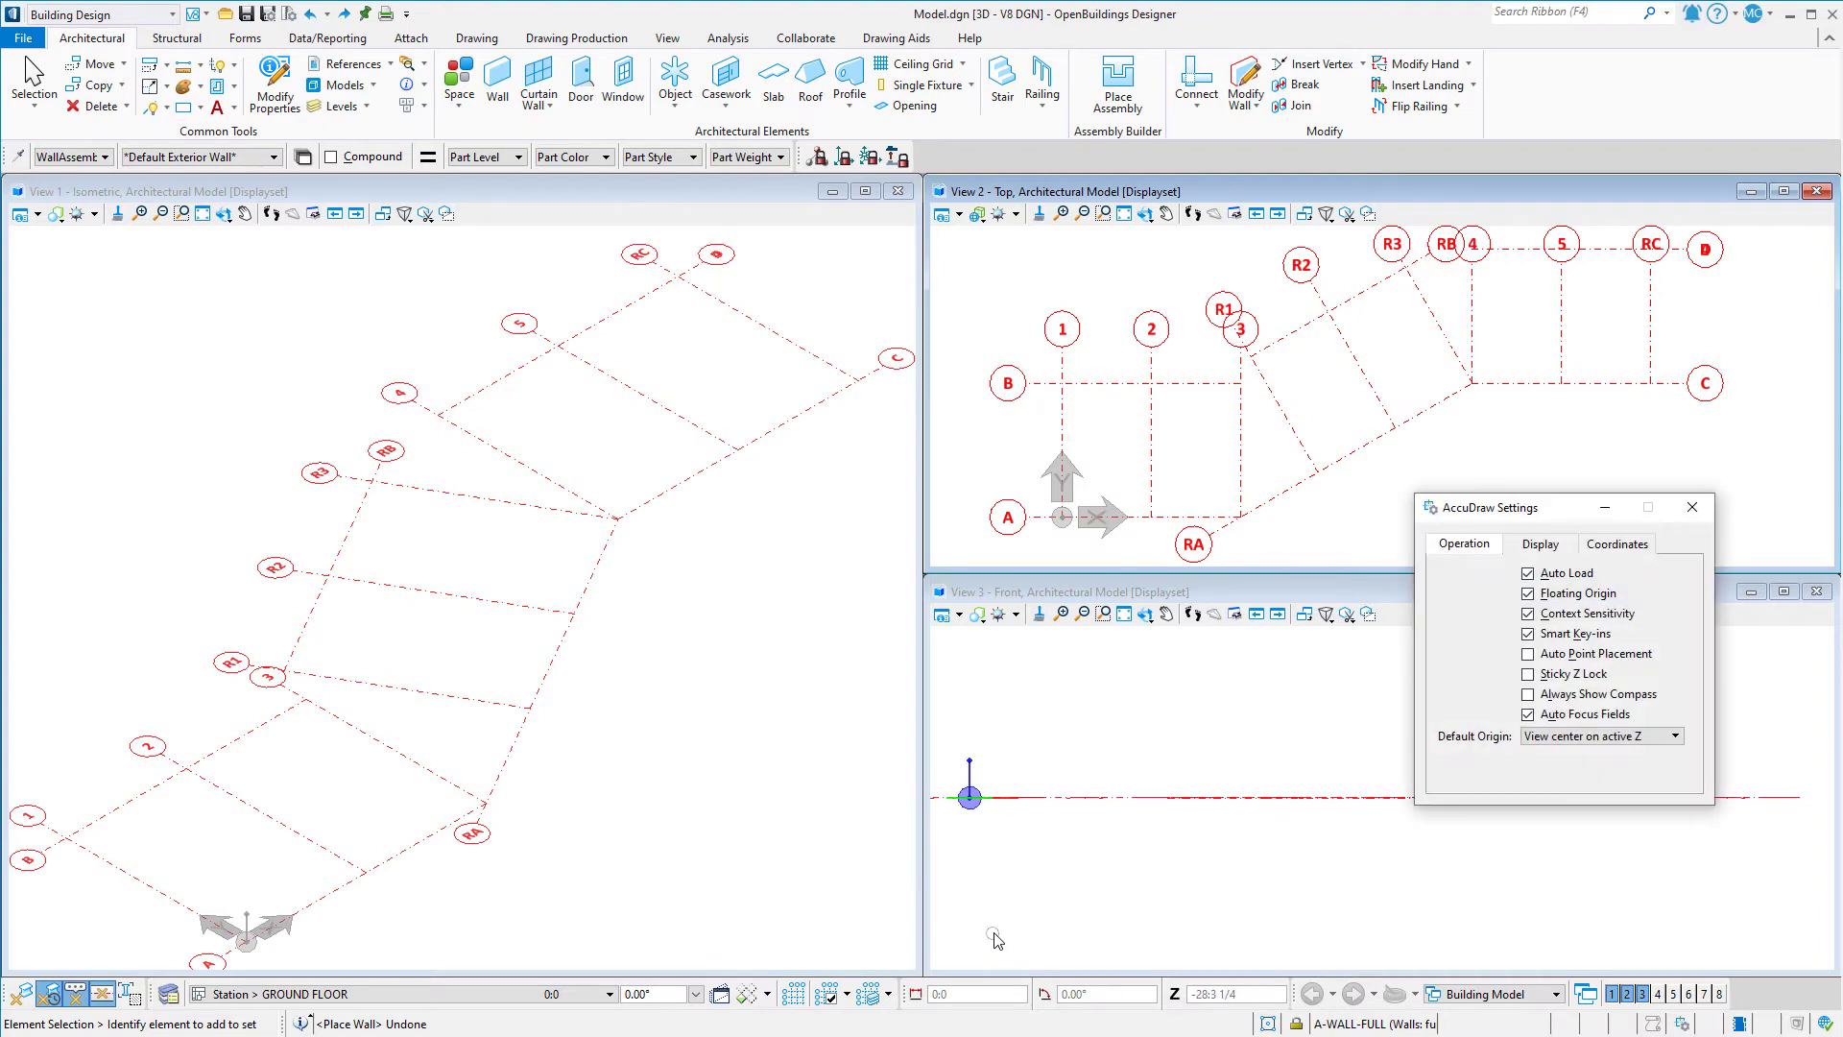
Show the Coordinates tab of AccuDraw Settings
{"action": "left_click", "coordinate": [1617, 541]}
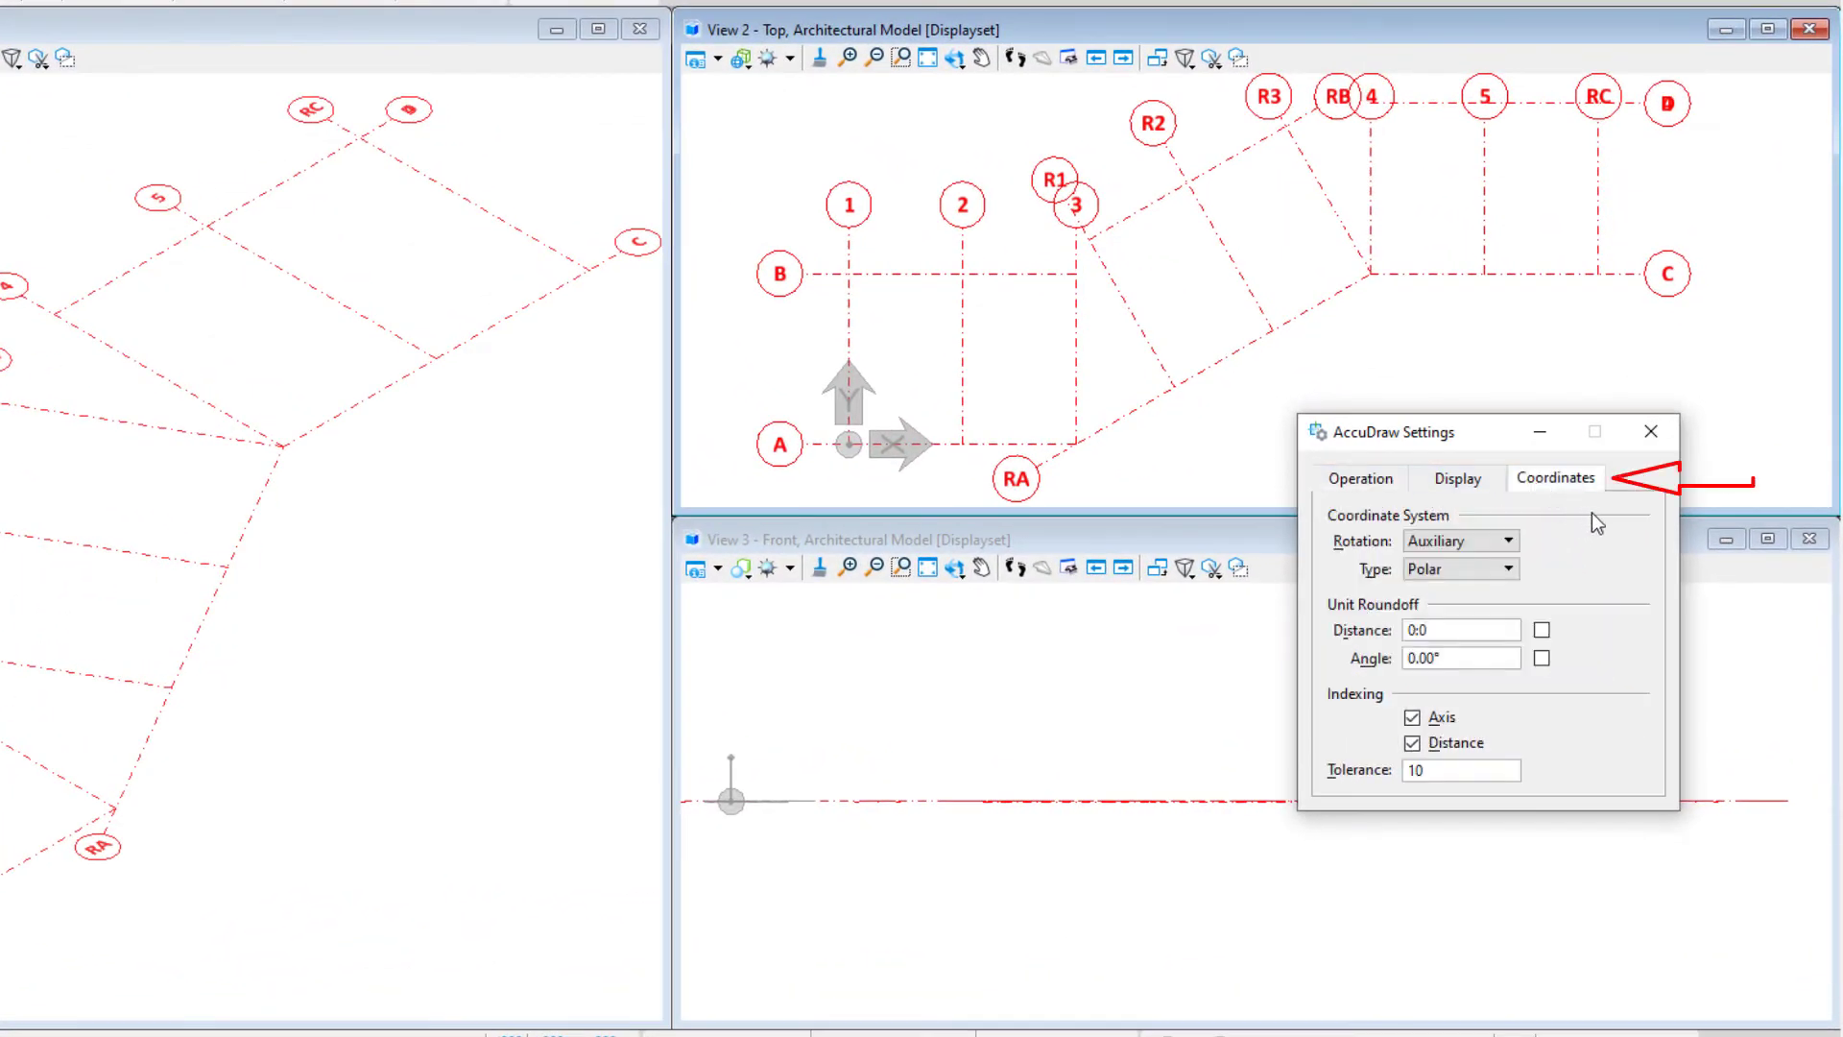
{"action": "mouse_move", "coordinate": [1599, 576]}
{"action": "type", "text": "30"}
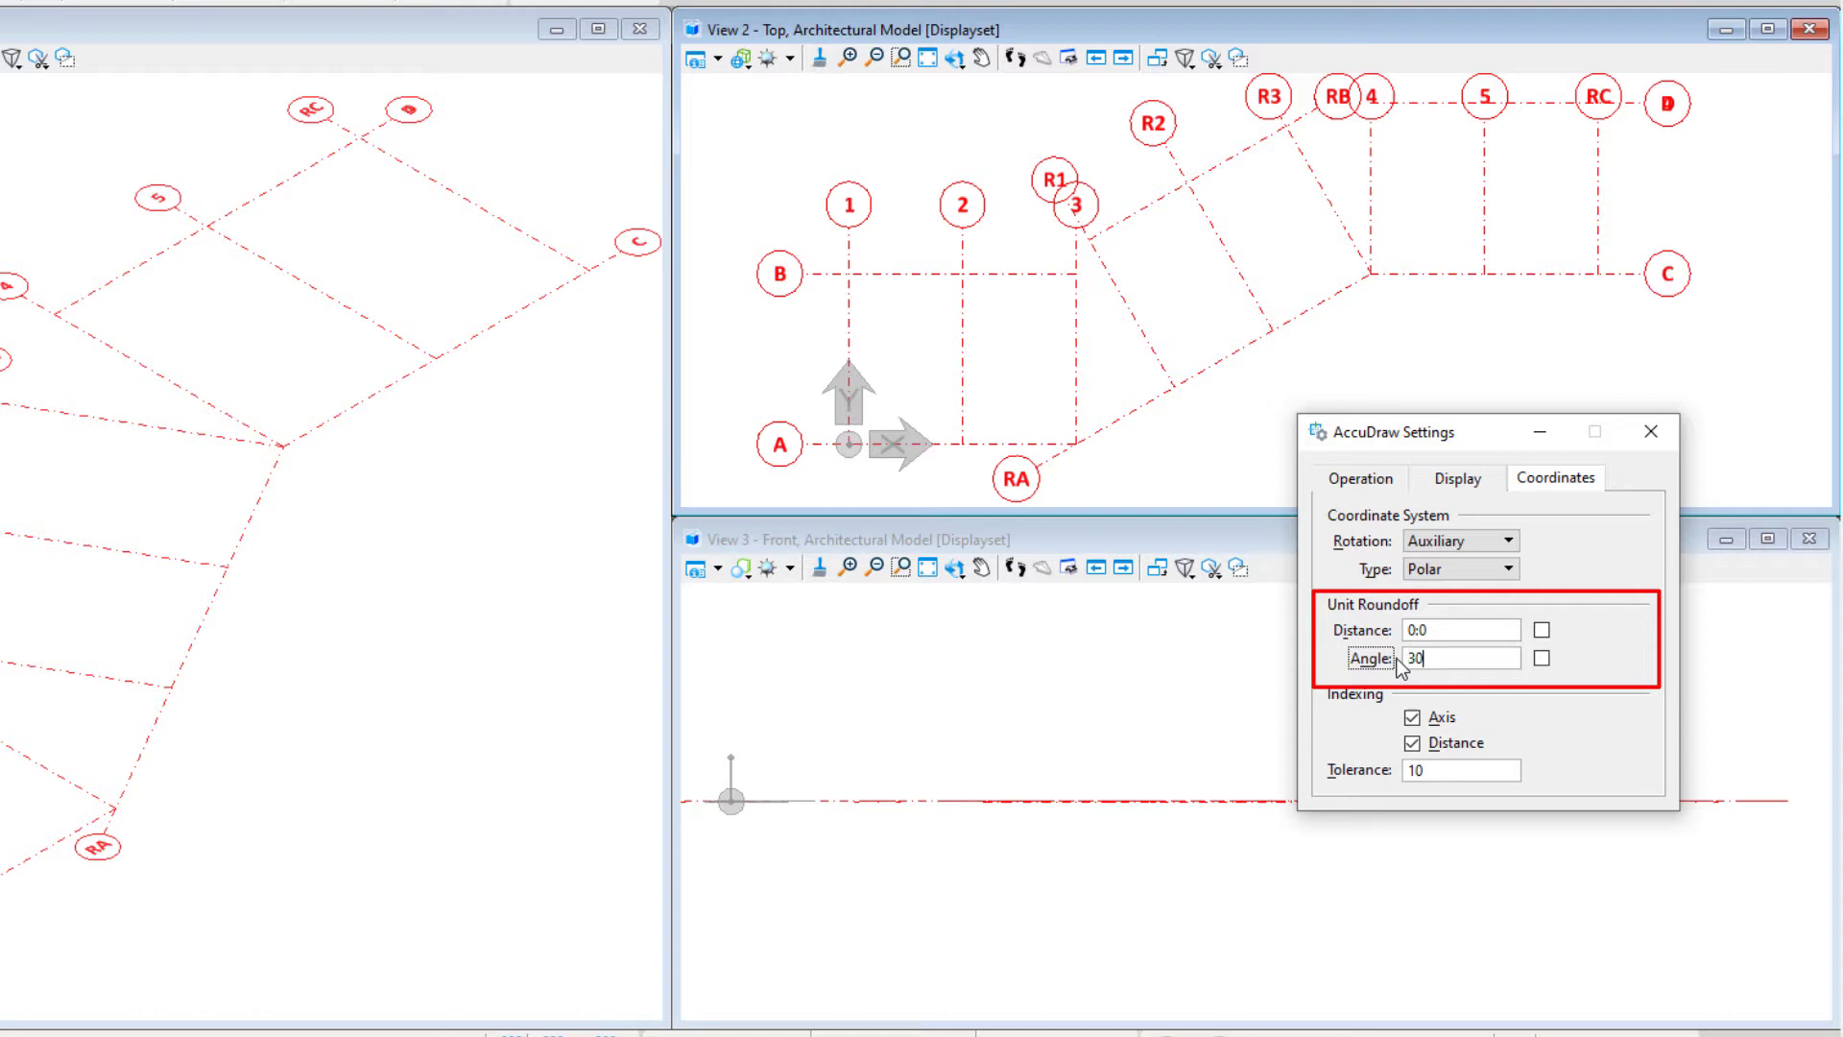
Enable the 30° unit roundoff angle and close AccuDraw Settings
{"action": "left_click", "coordinate": [1542, 657]}
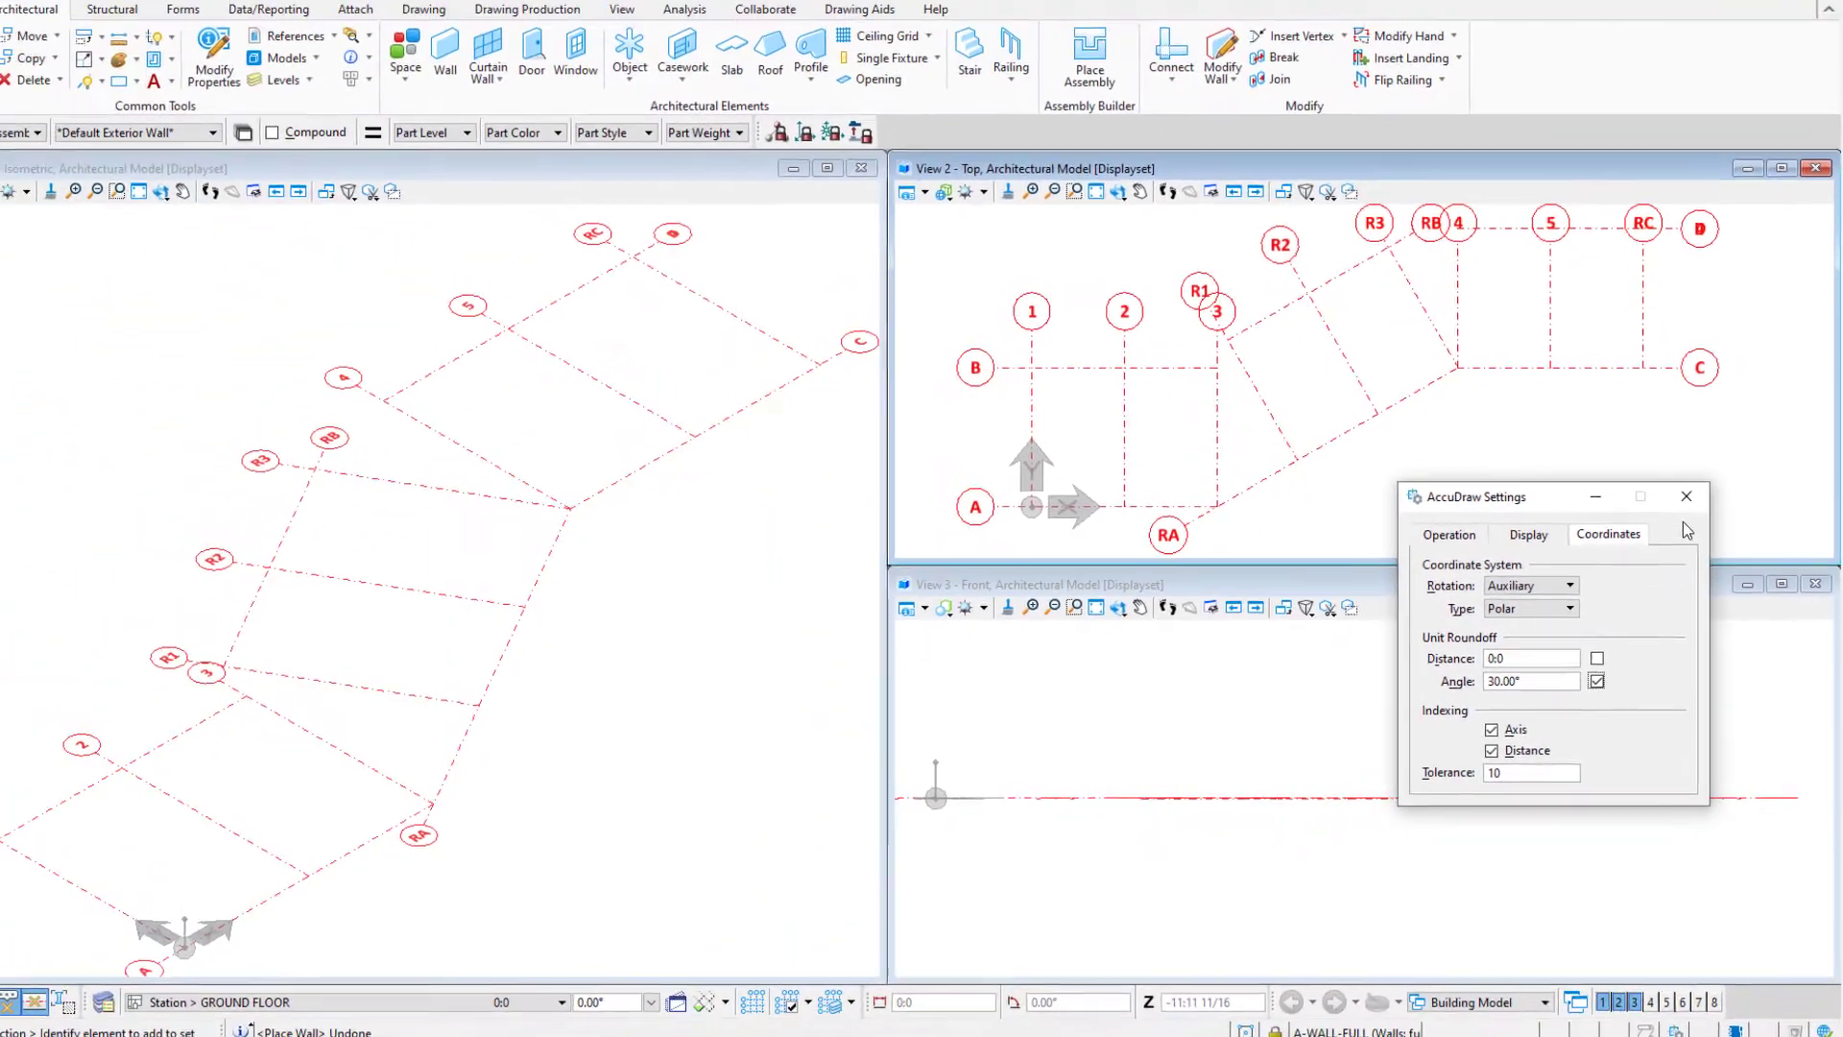
{"action": "left_click", "coordinate": [1686, 497]}
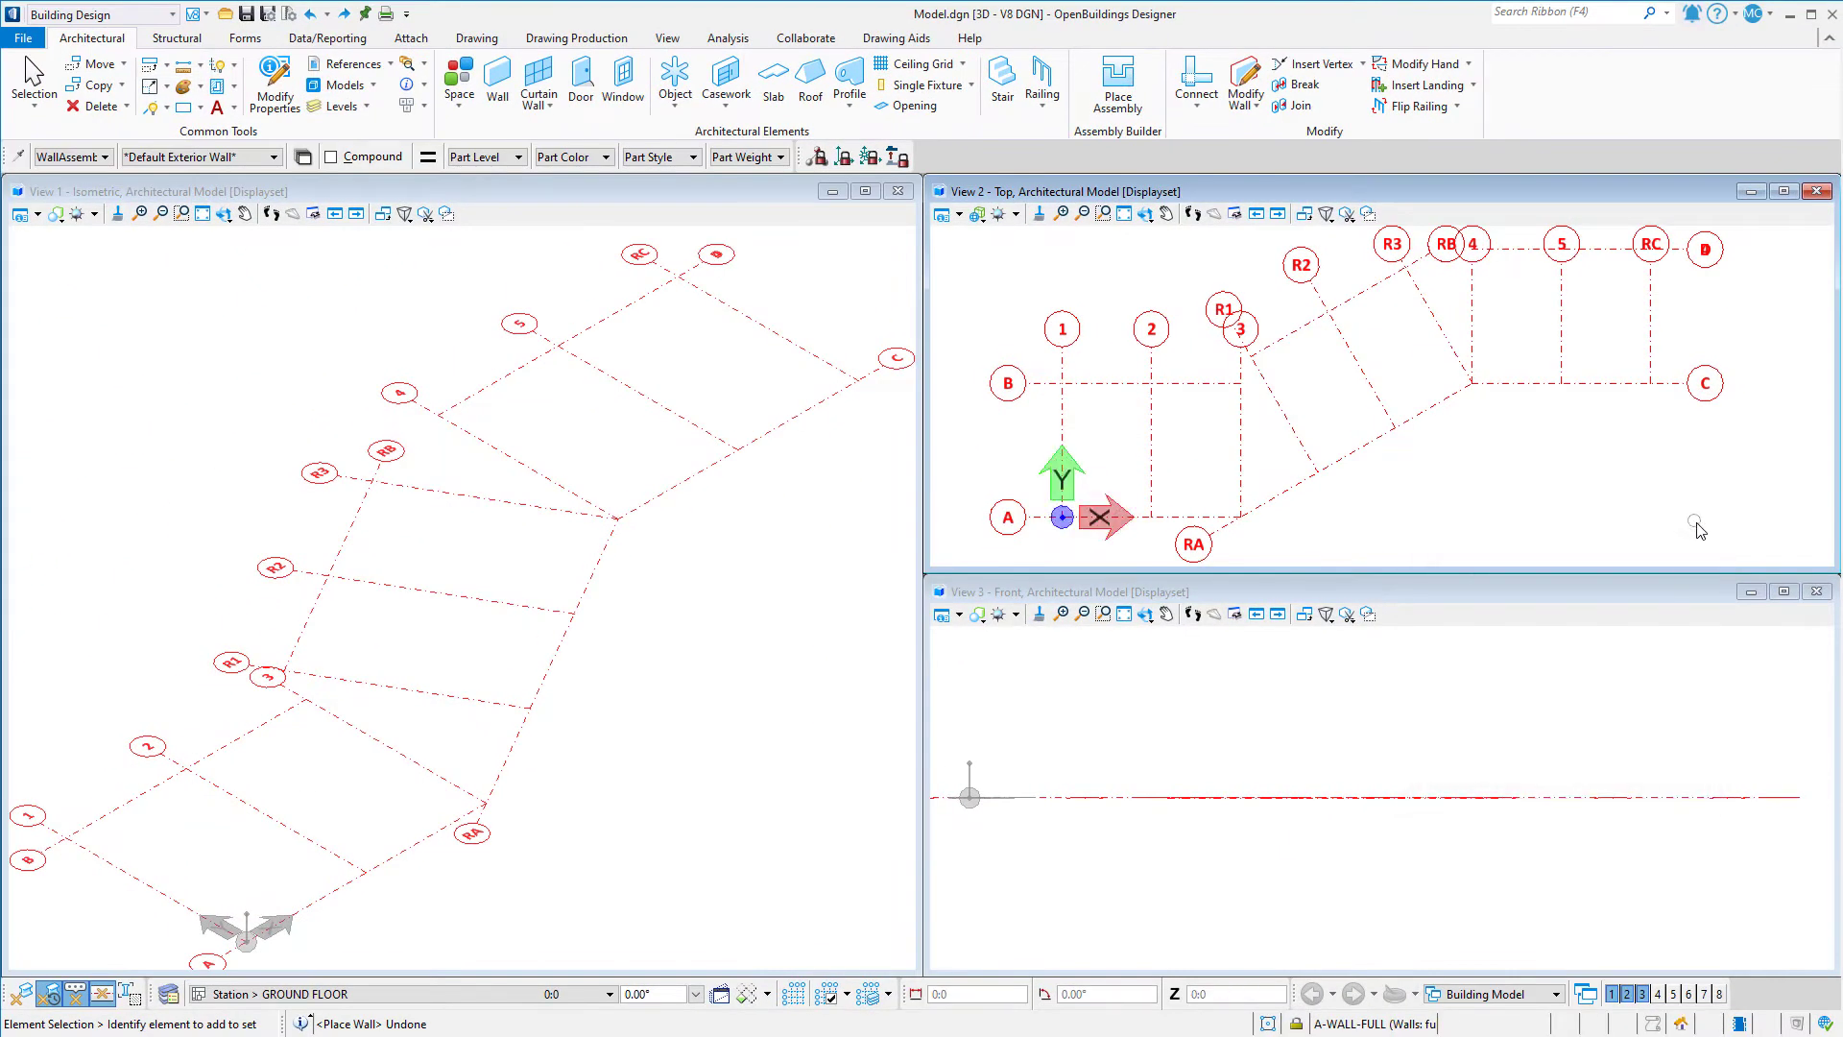
Place angled storefront curtain wall segments zigzagging up from grid RA at 30° angles
{"action": "left_click", "coordinate": [537, 77]}
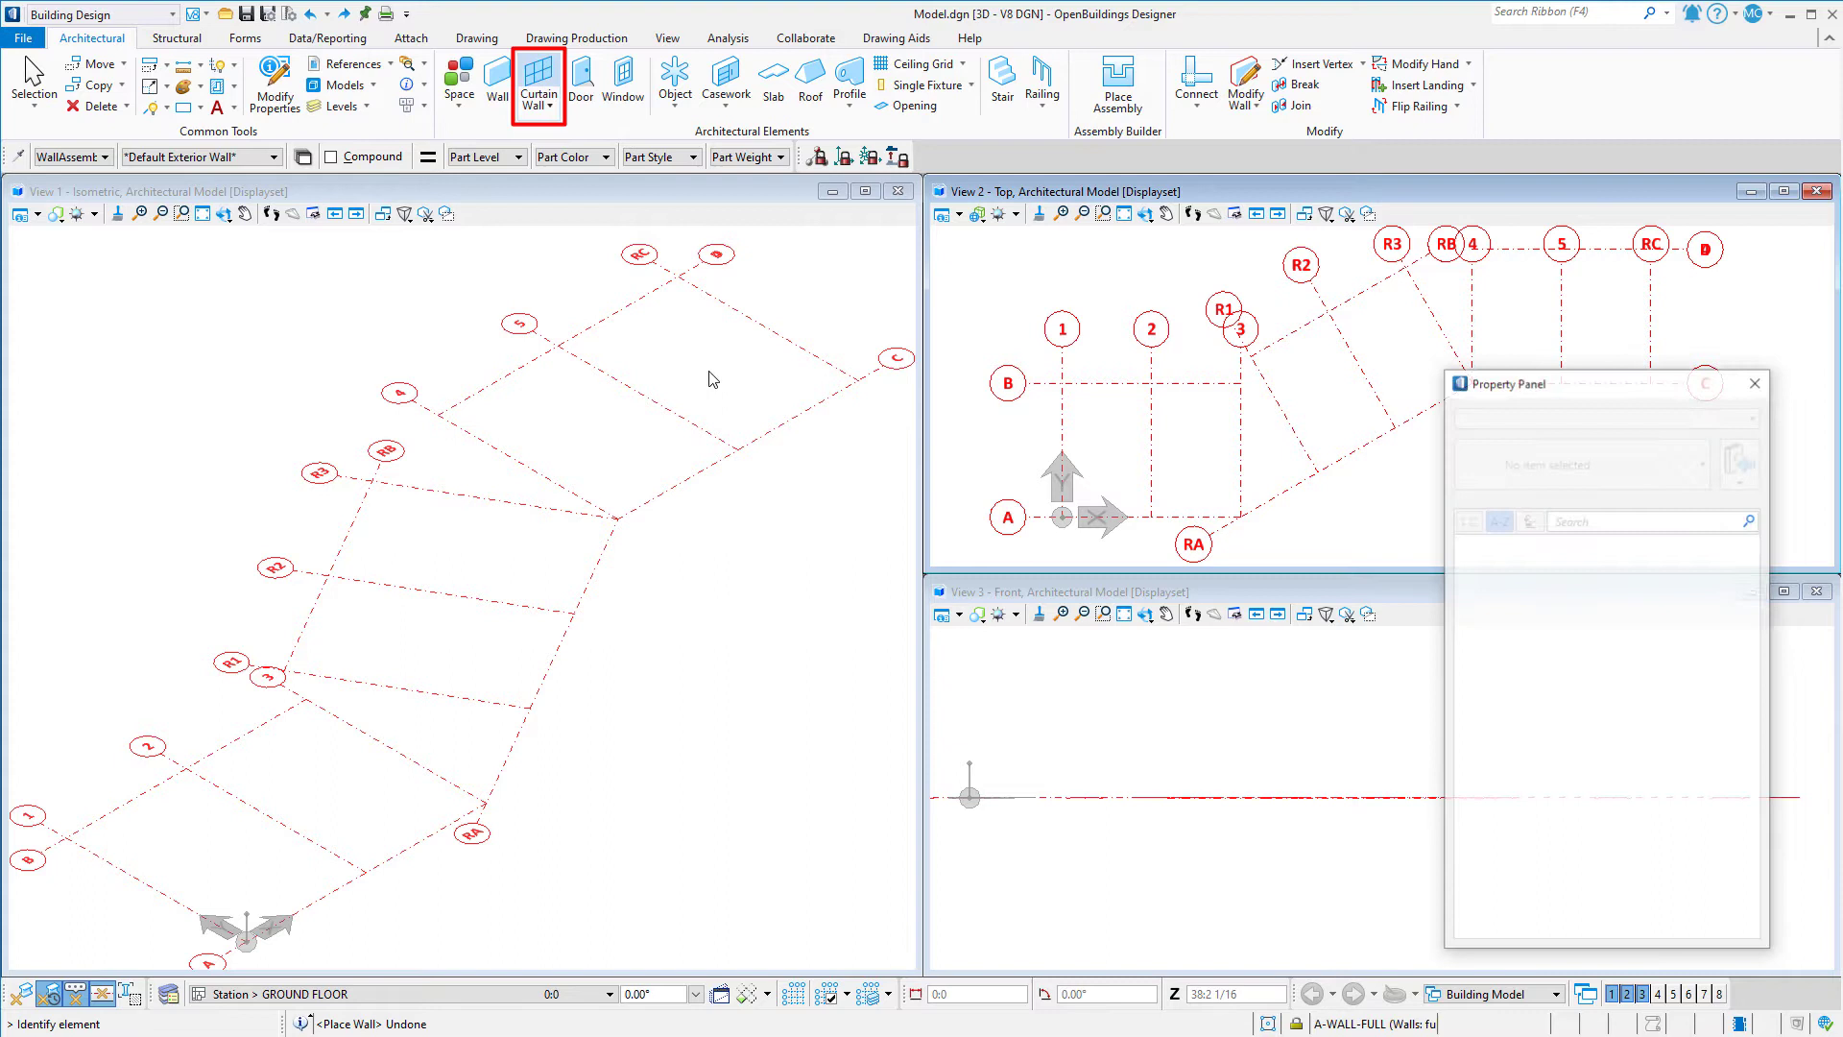
{"action": "left_click", "coordinate": [538, 81]}
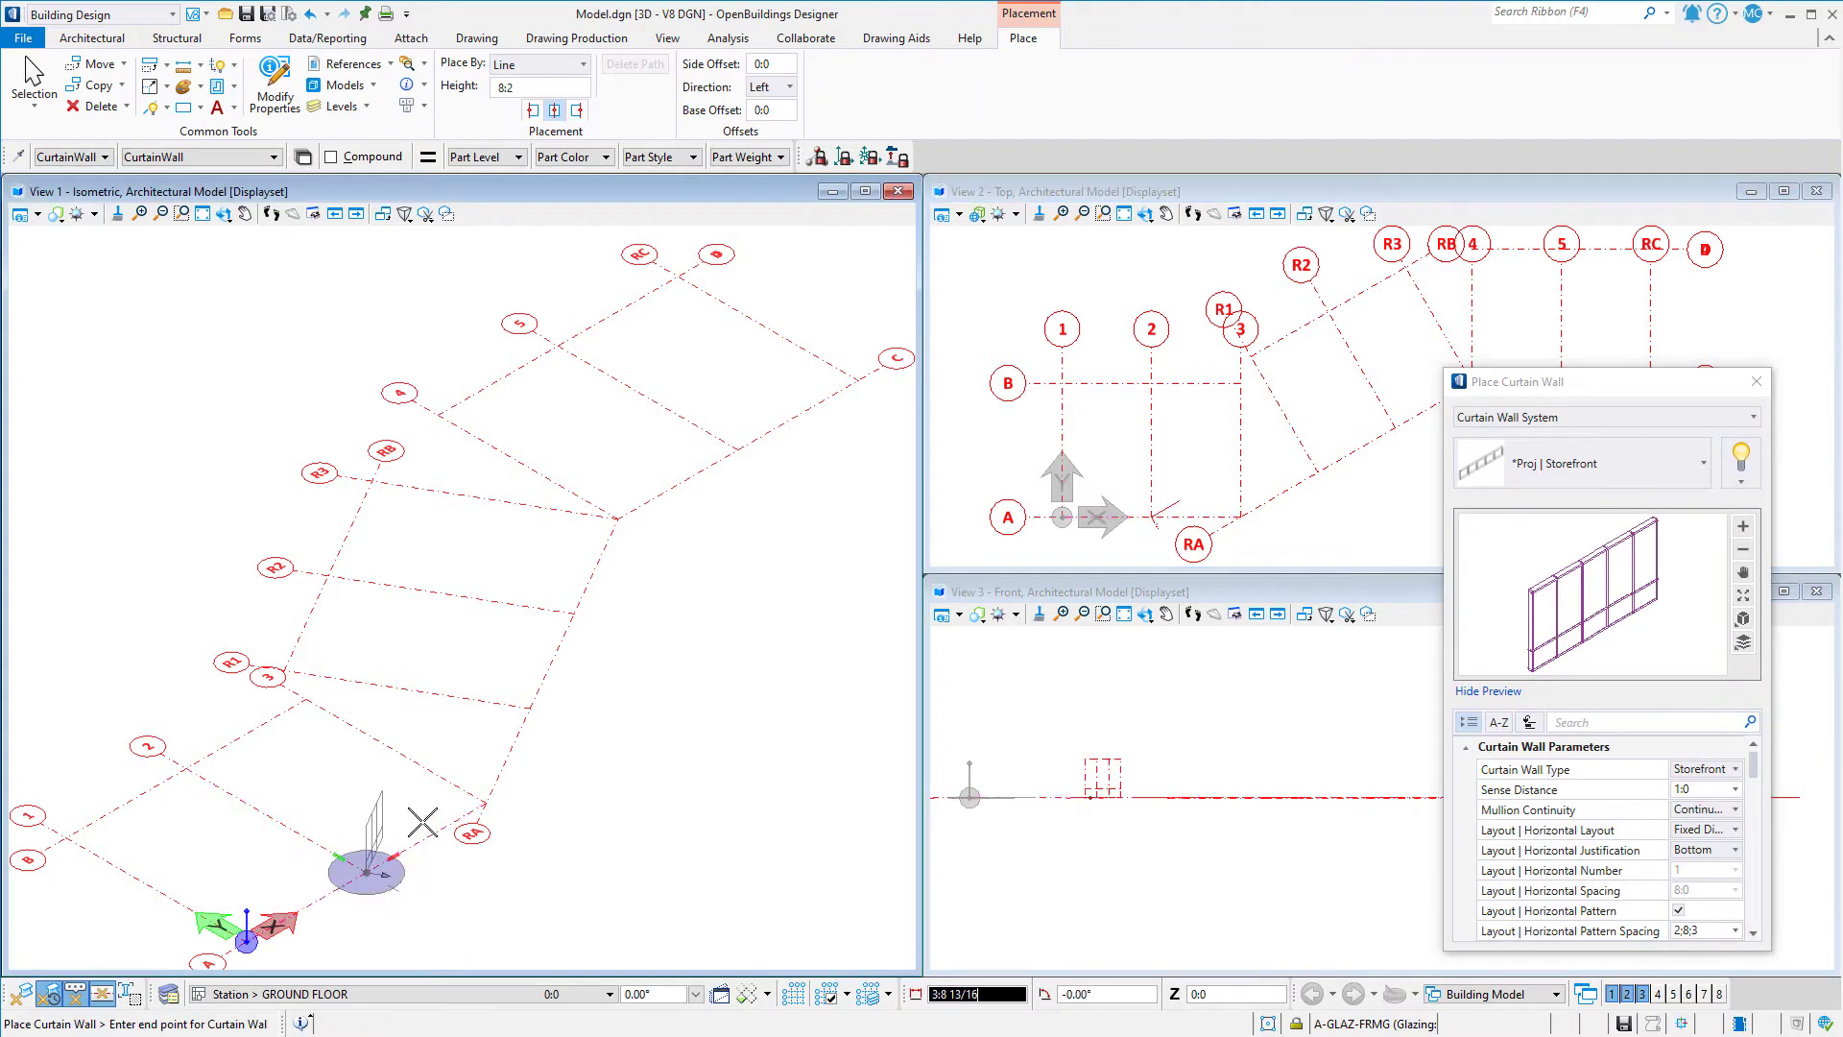
{"action": "mouse_move", "coordinate": [420, 775]}
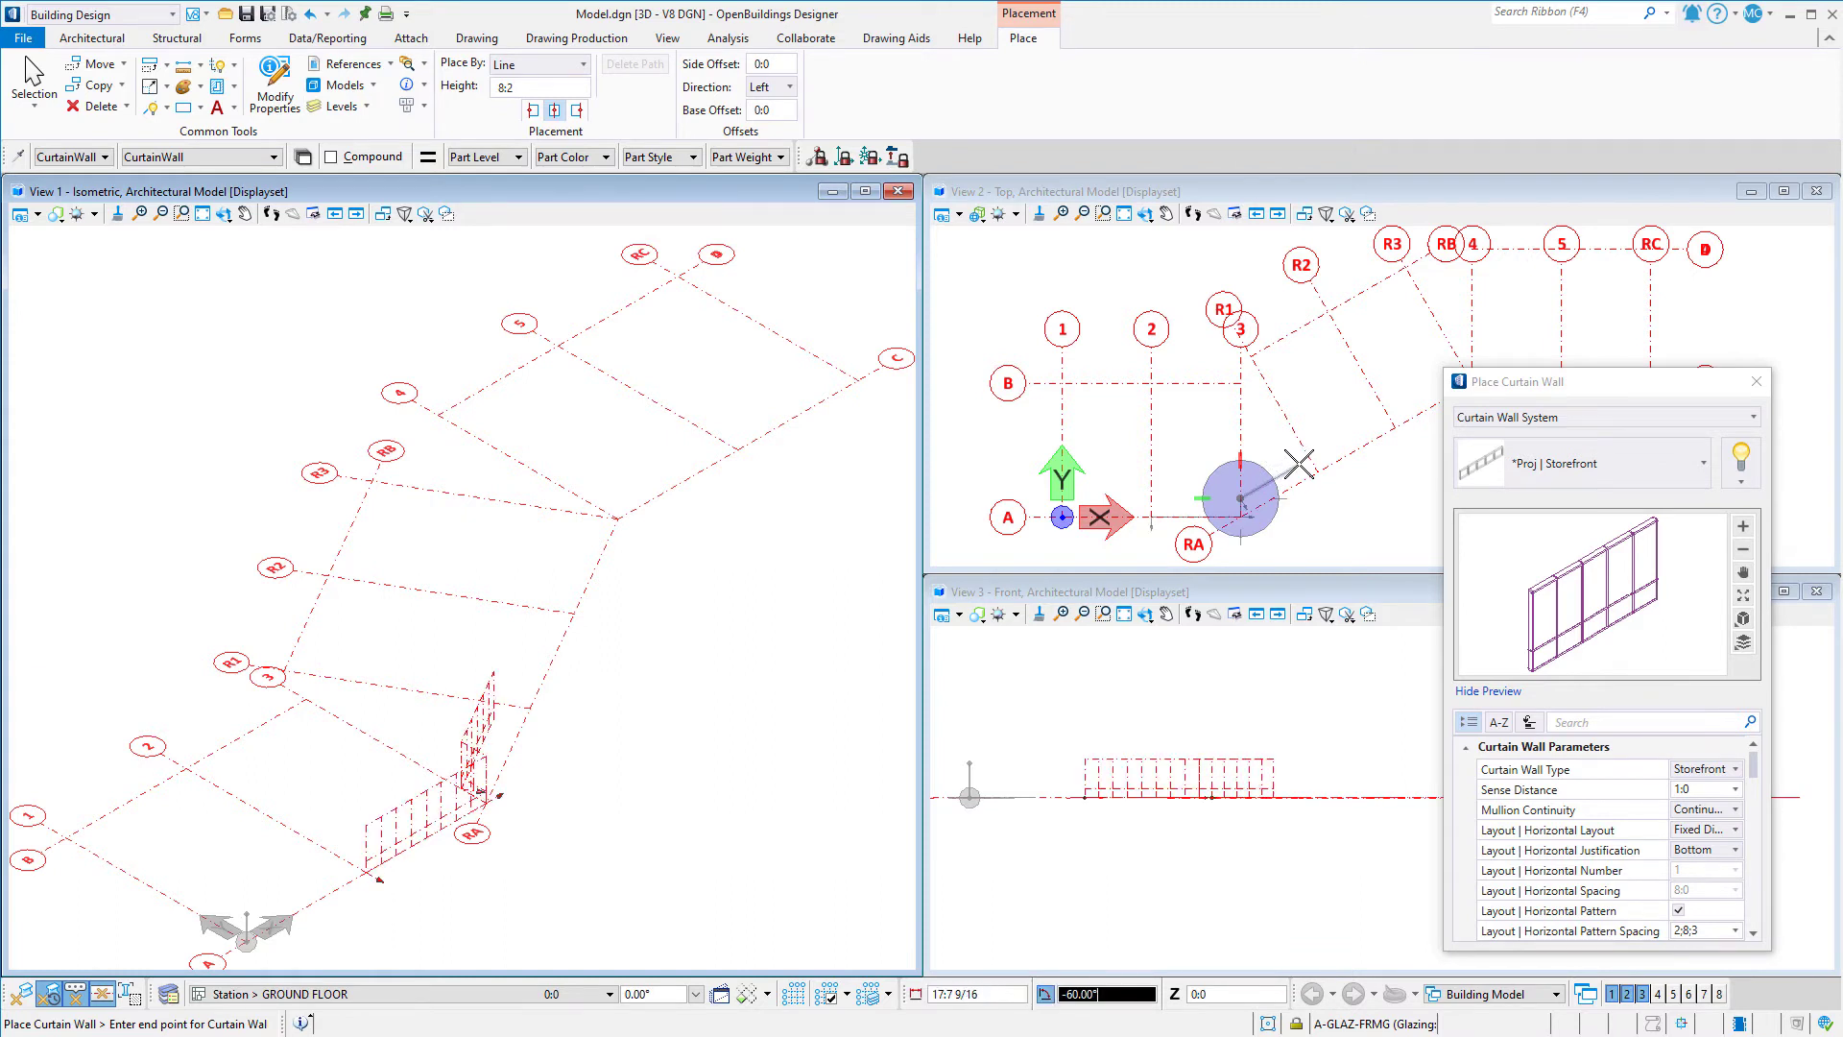
{"action": "mouse_move", "coordinate": [1299, 456]}
{"action": "type", "text": "60"}
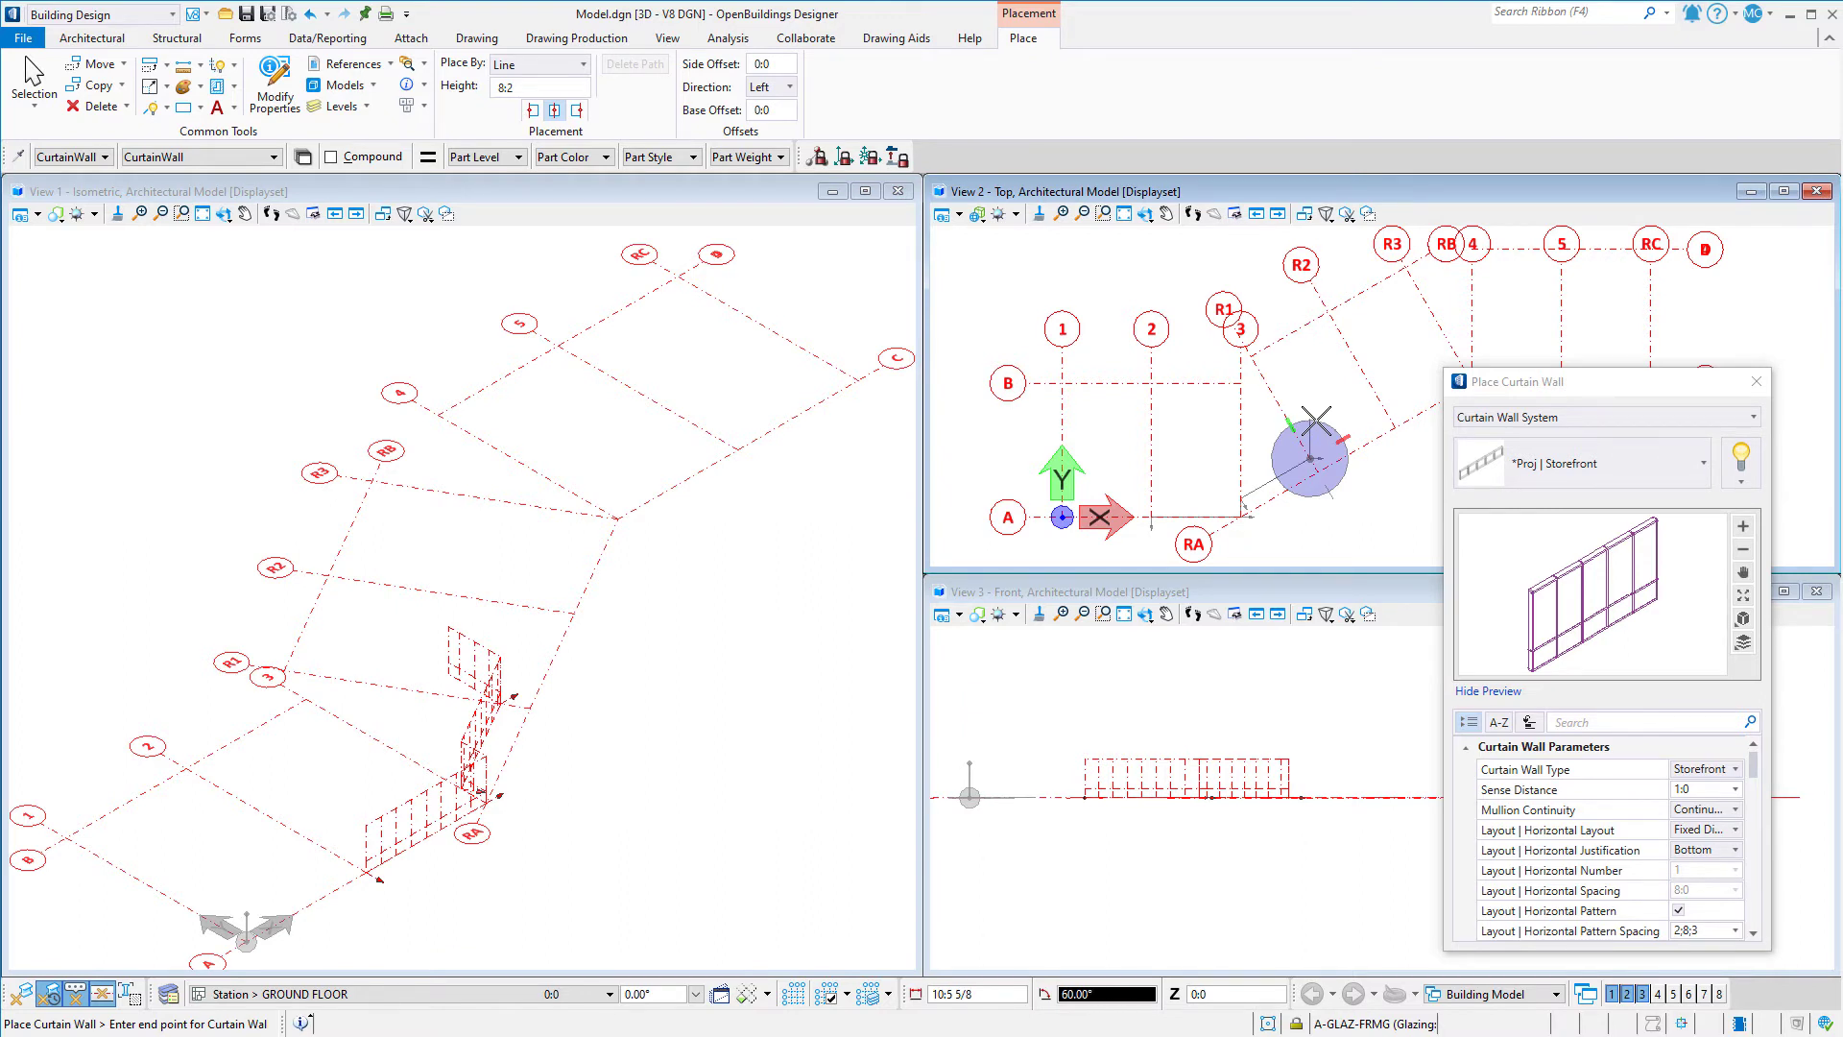
{"action": "mouse_move", "coordinate": [1315, 428]}
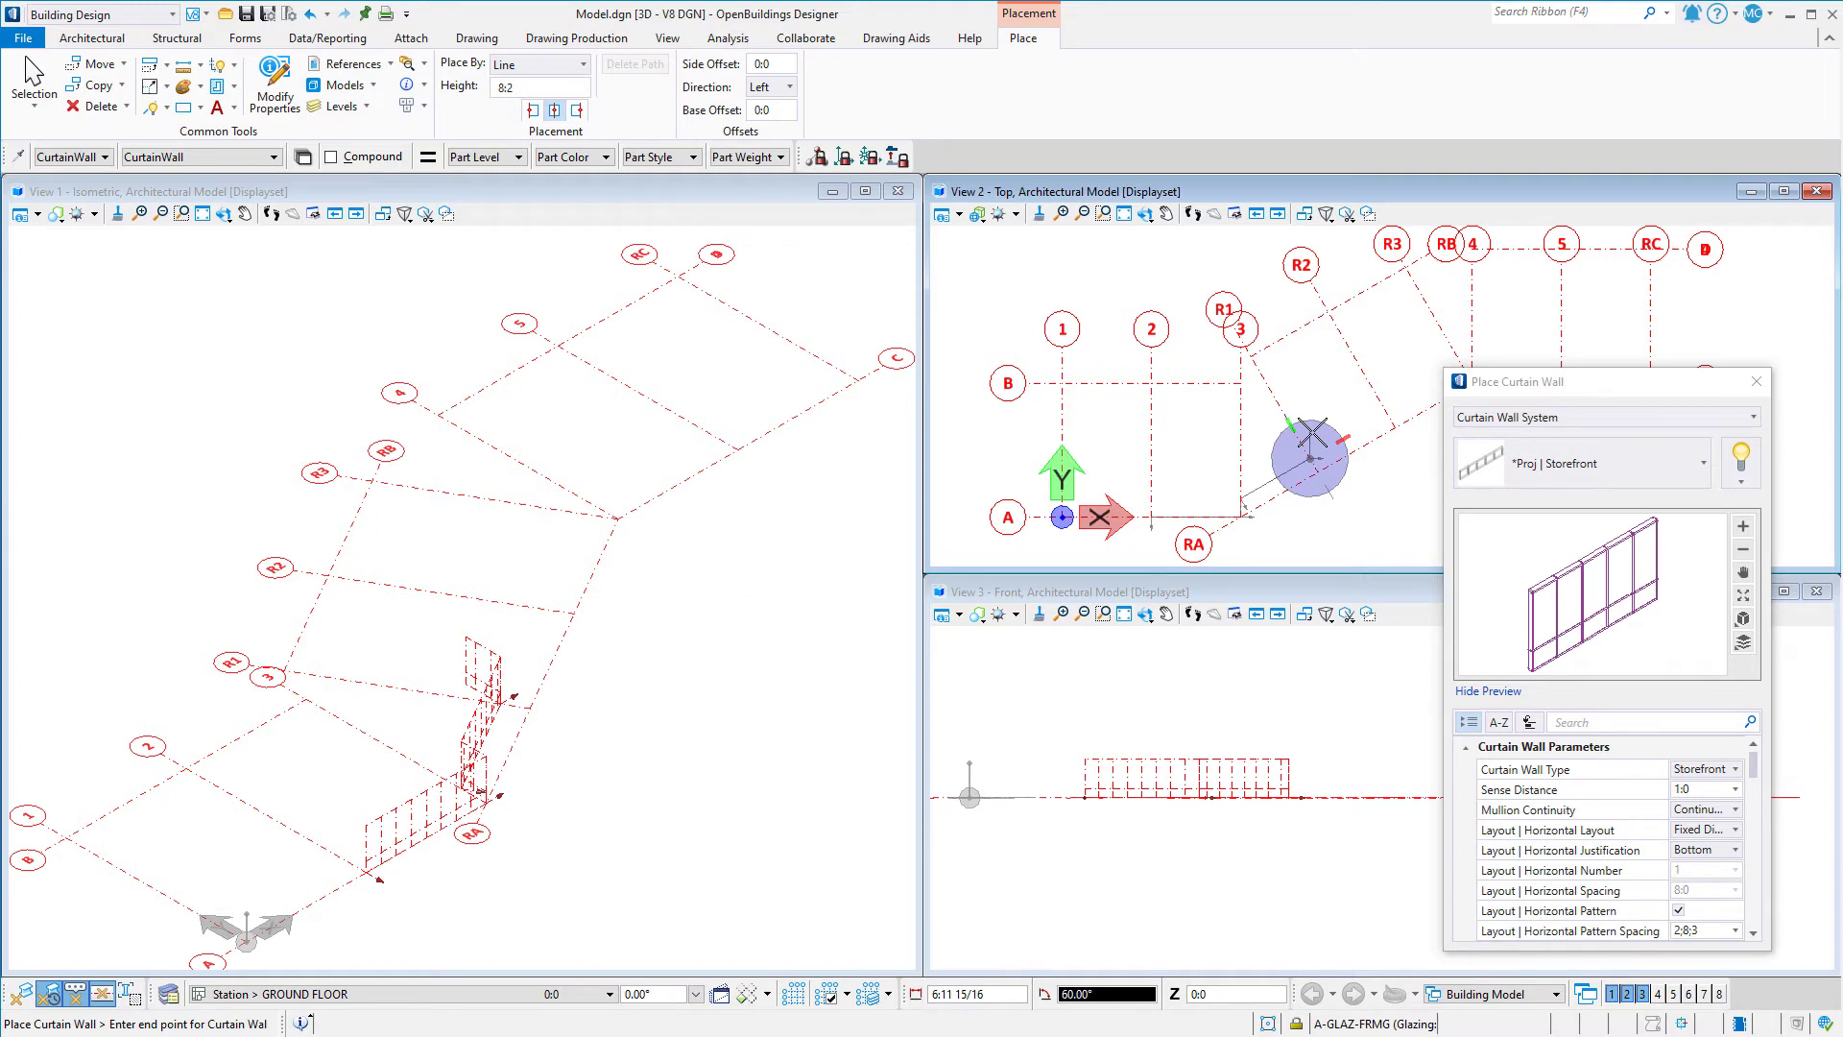
{"action": "key", "text": "a"}
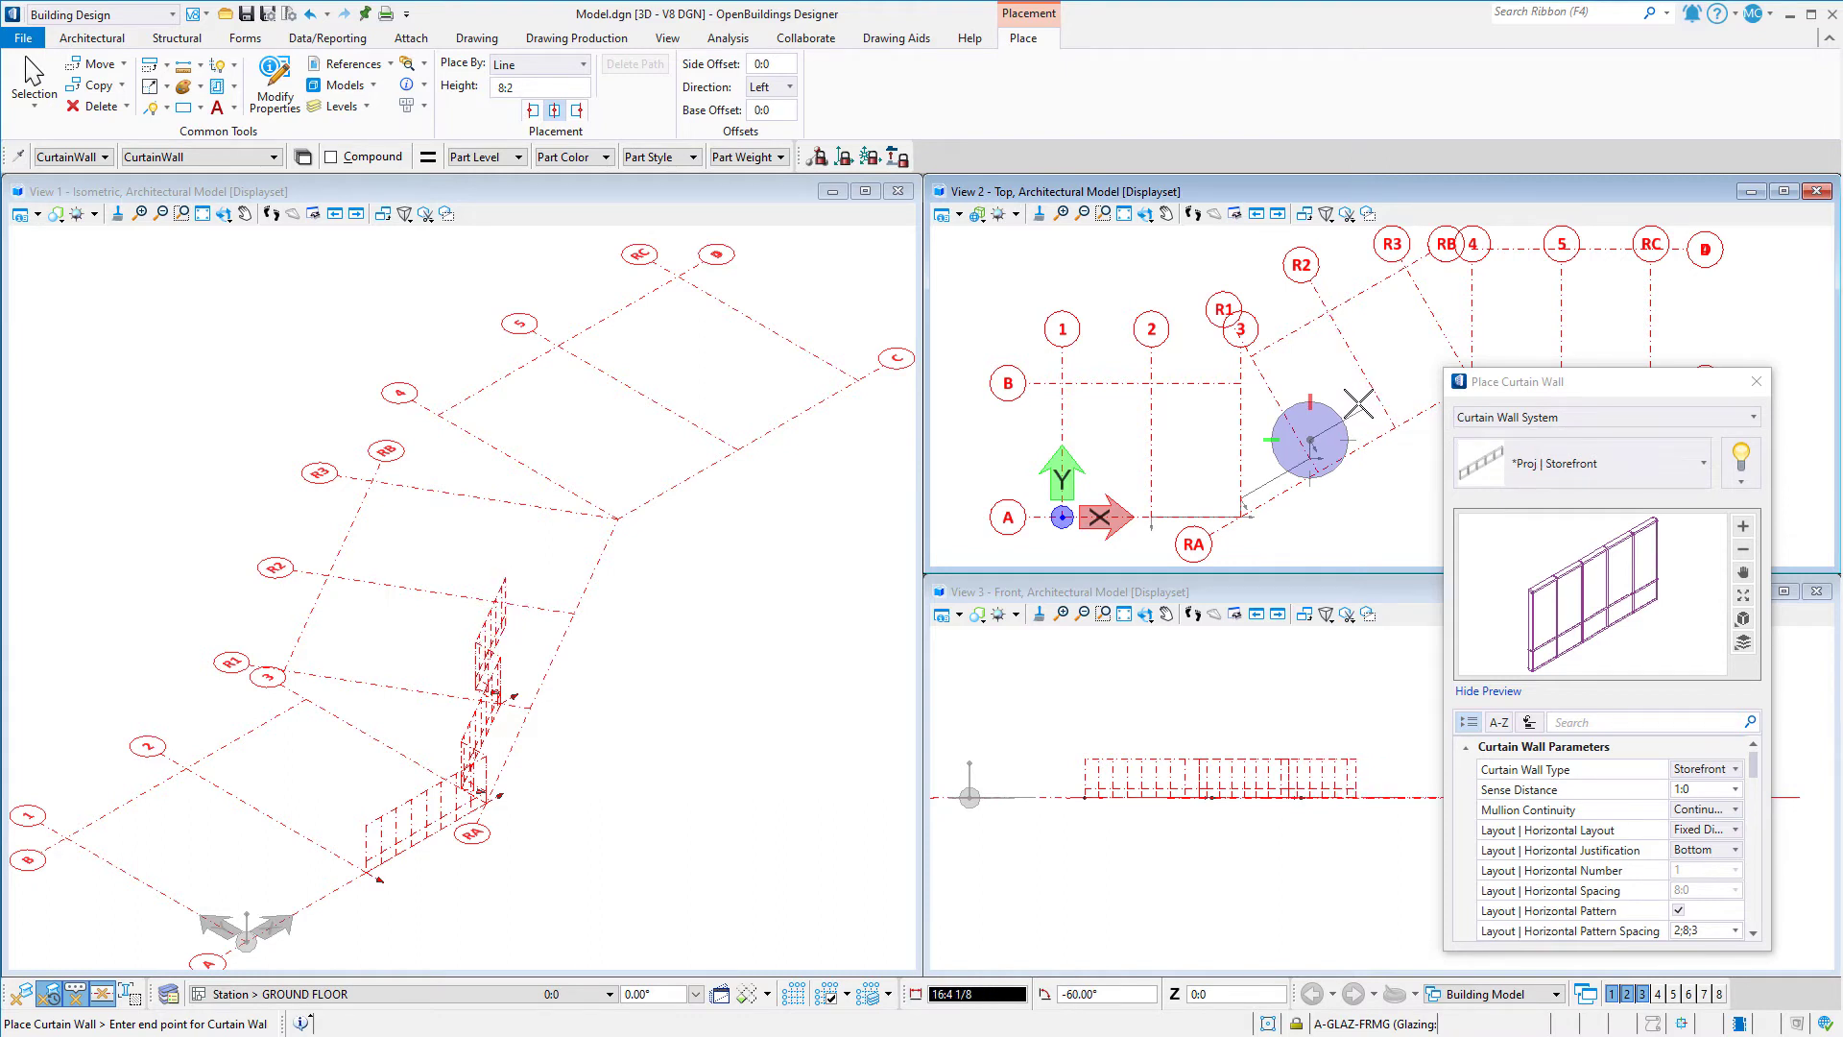
{"action": "key", "text": "a"}
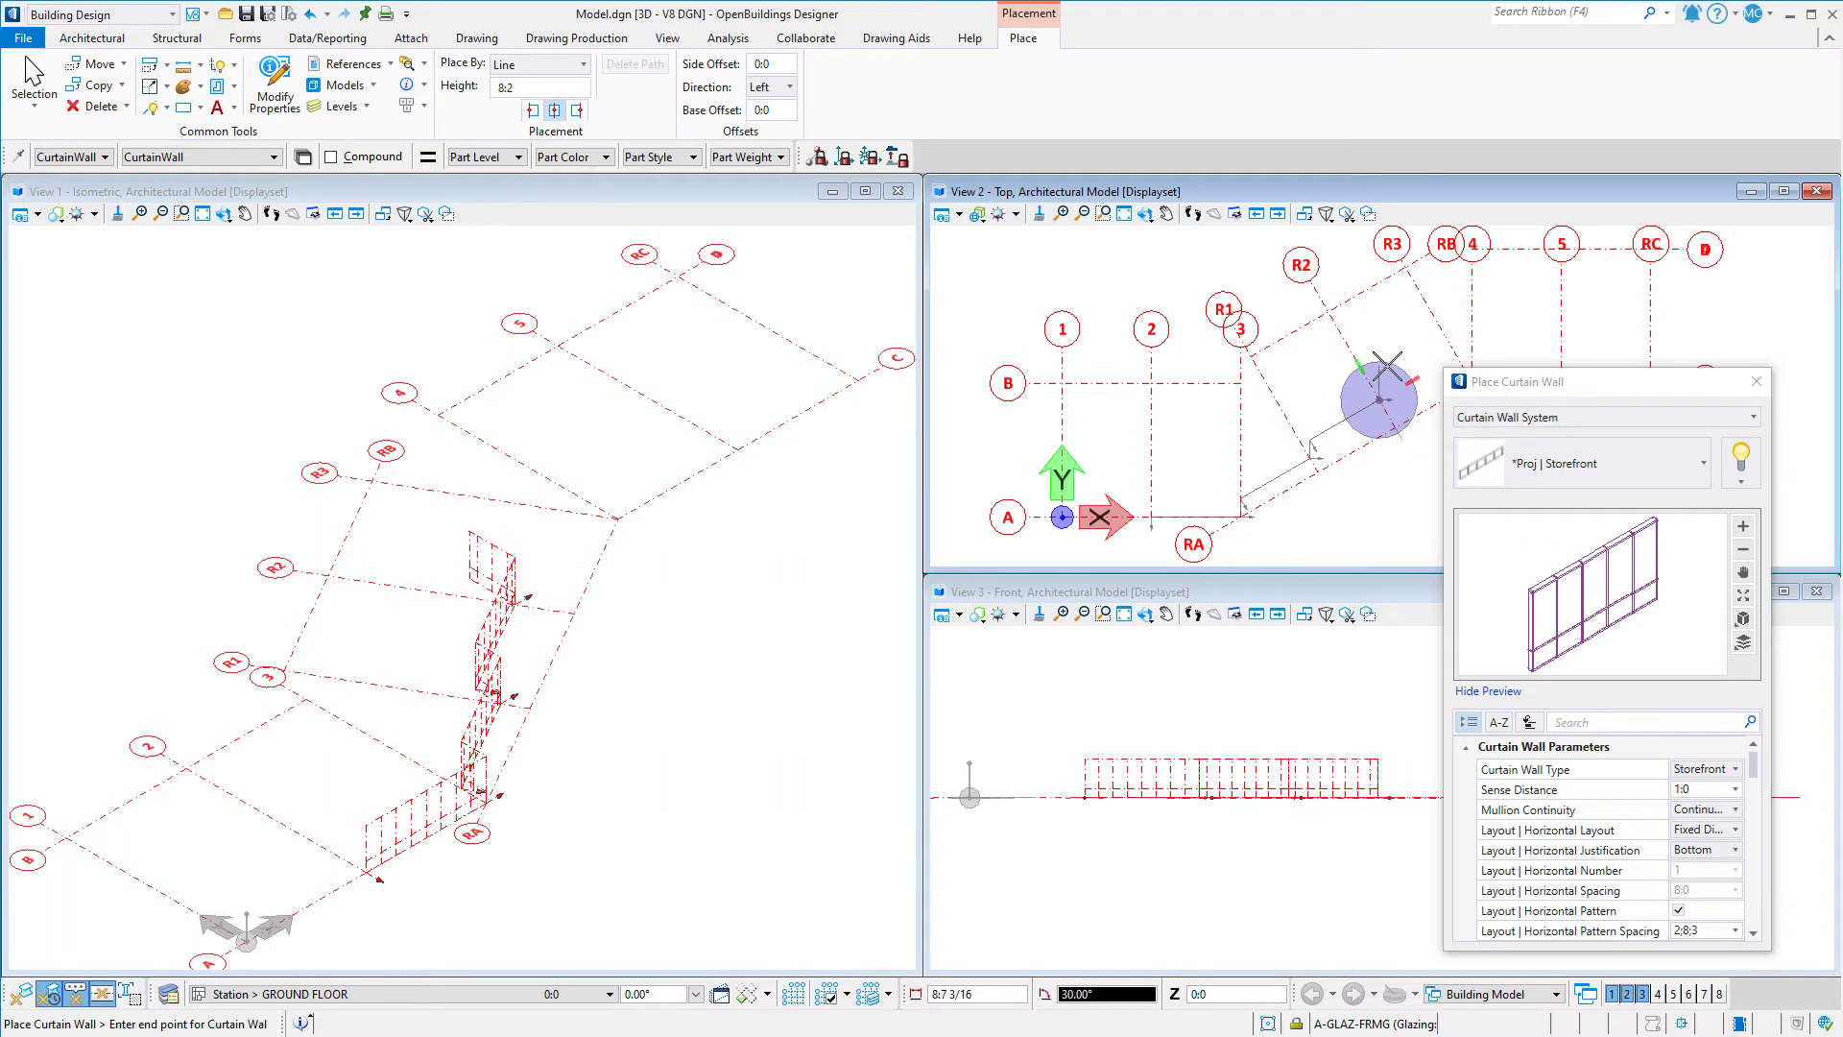
{"action": "key", "text": "a"}
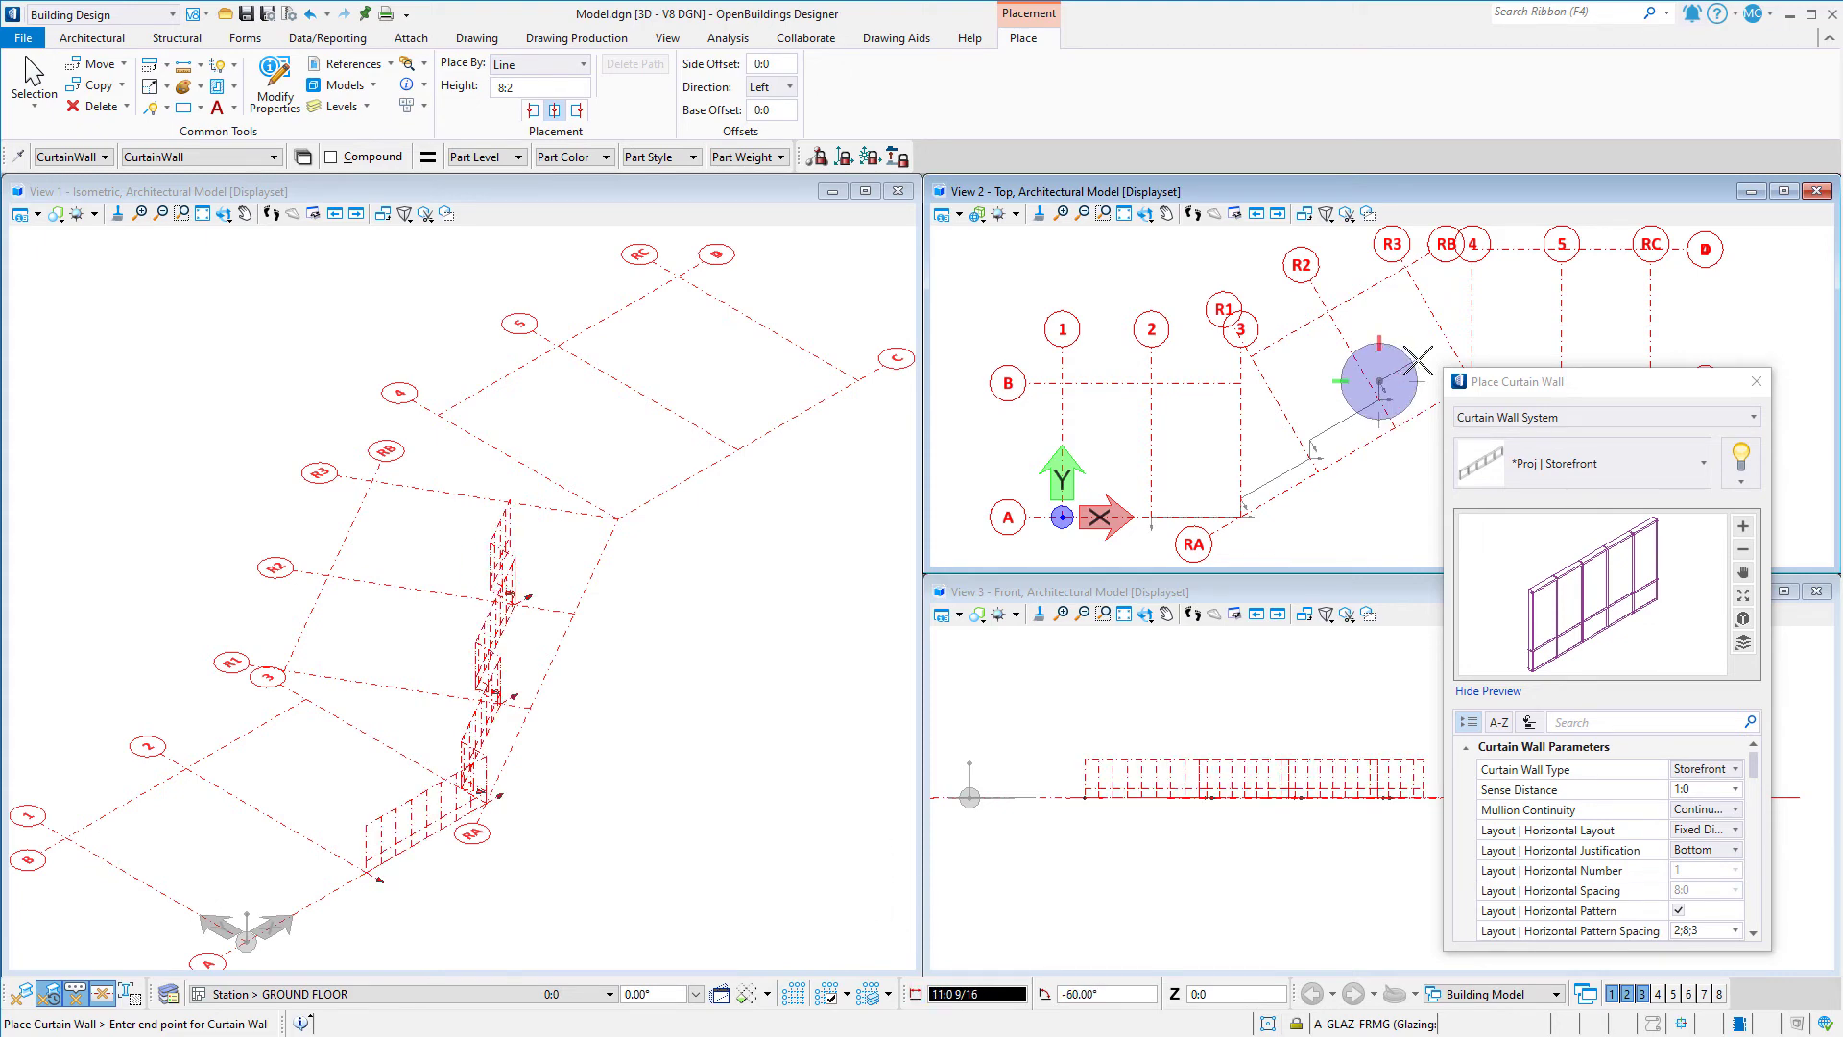
{"action": "mouse_move", "coordinate": [1446, 341]}
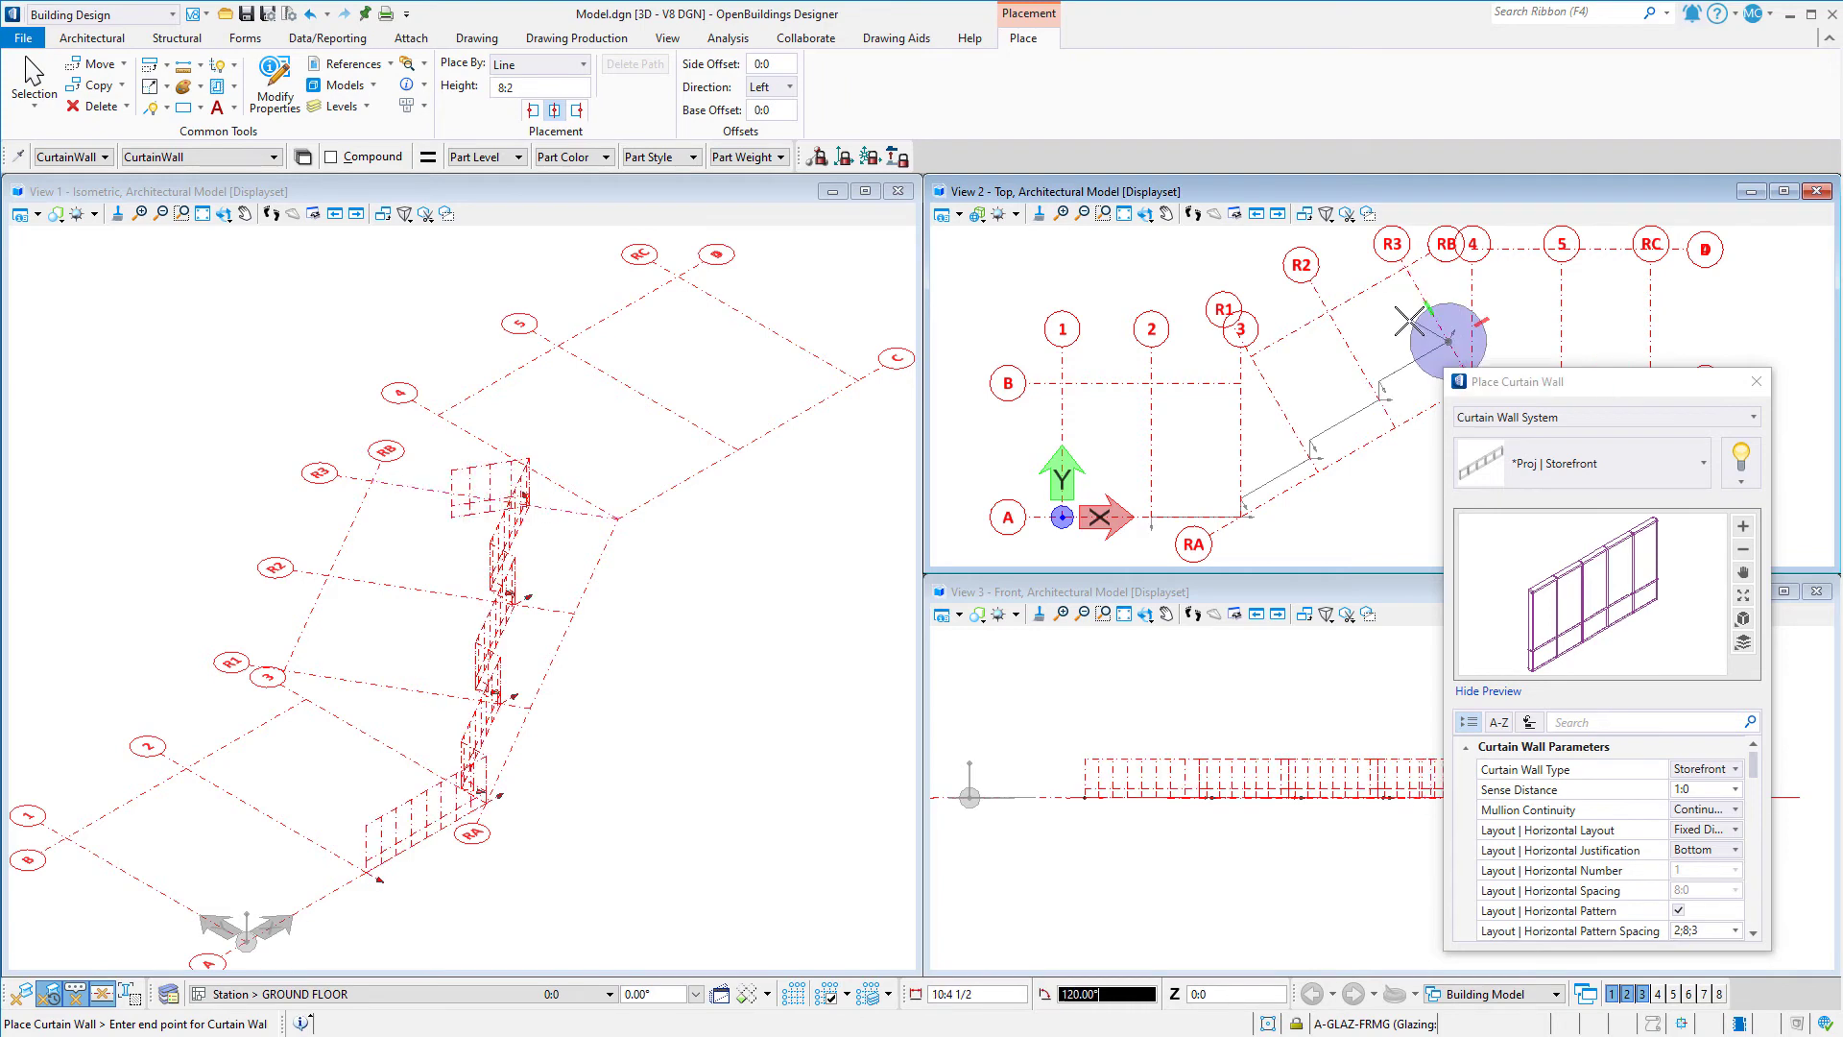